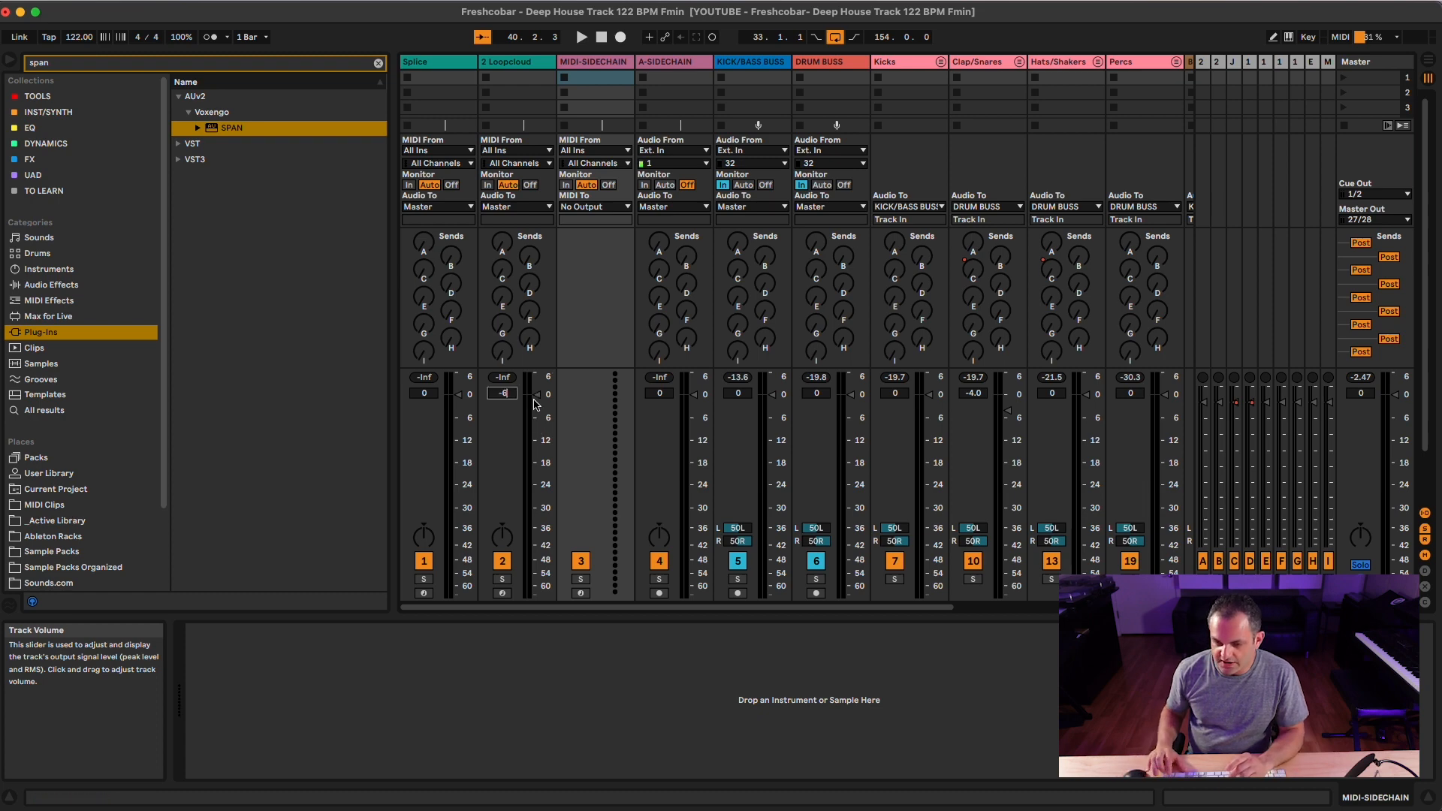
Step: Try the 2 Loopcloud volume at -6, -12 and lower, then settle near 0.5 dB
drag(501, 393, 501, 430)
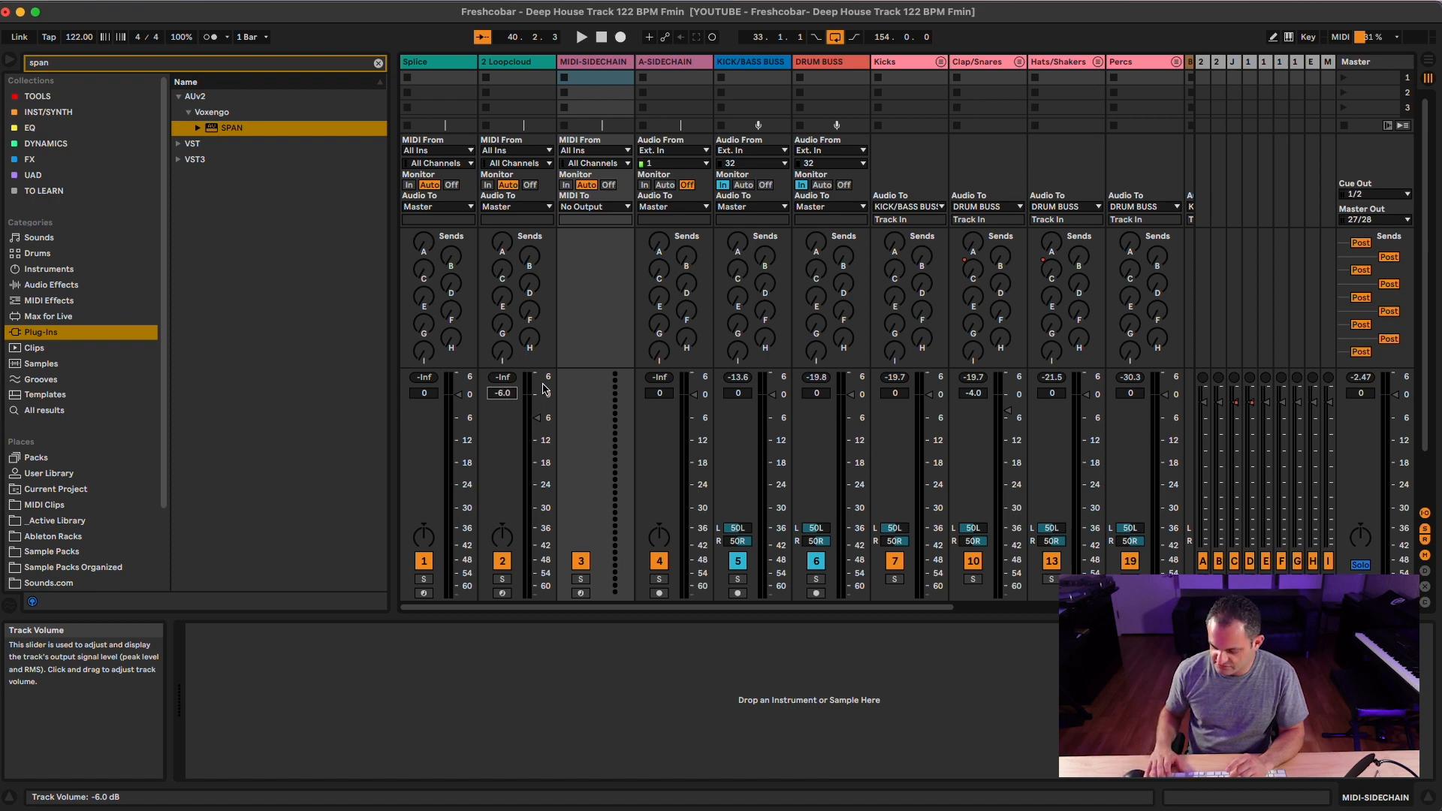
drag(502, 393, 503, 451)
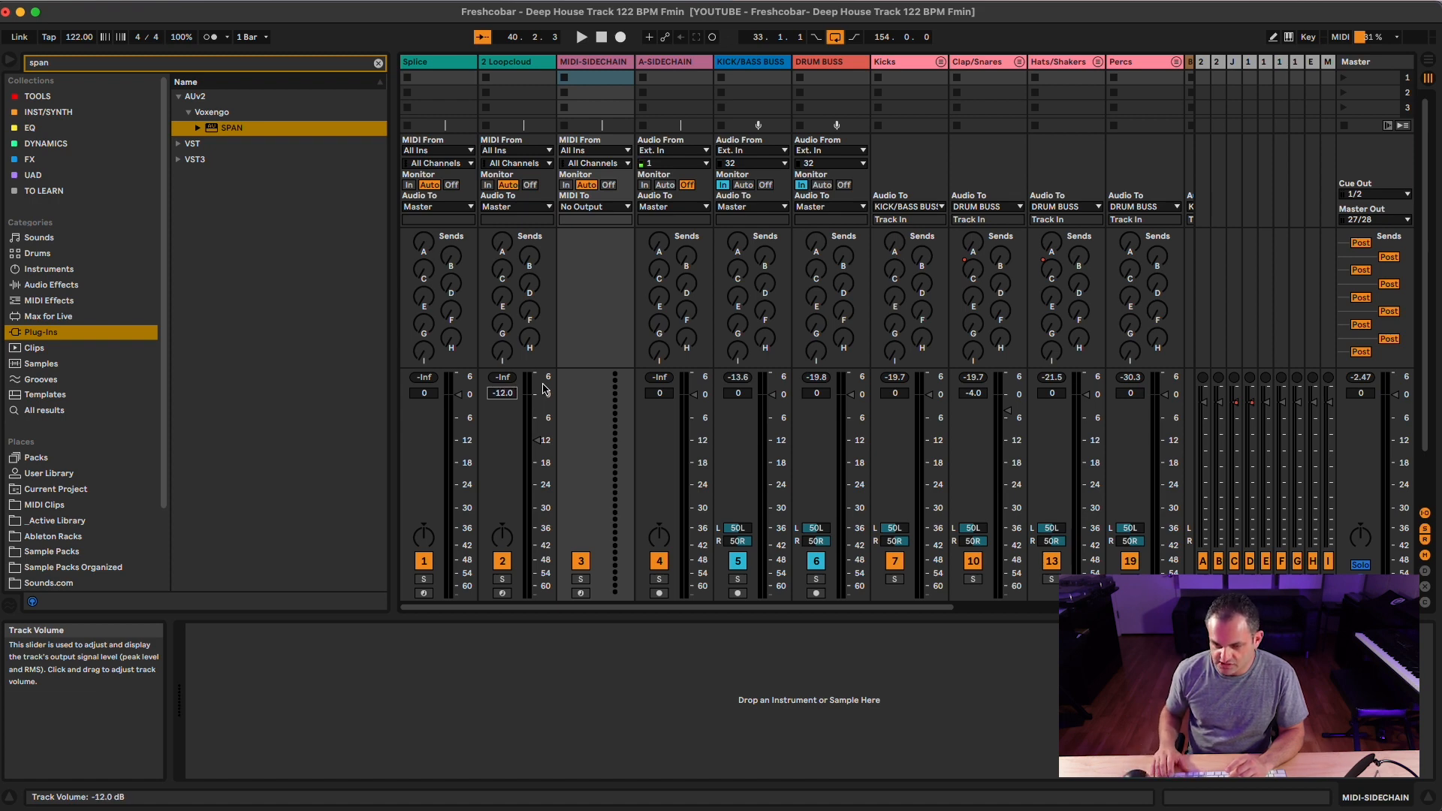
mouse_move(538, 447)
text(-42)
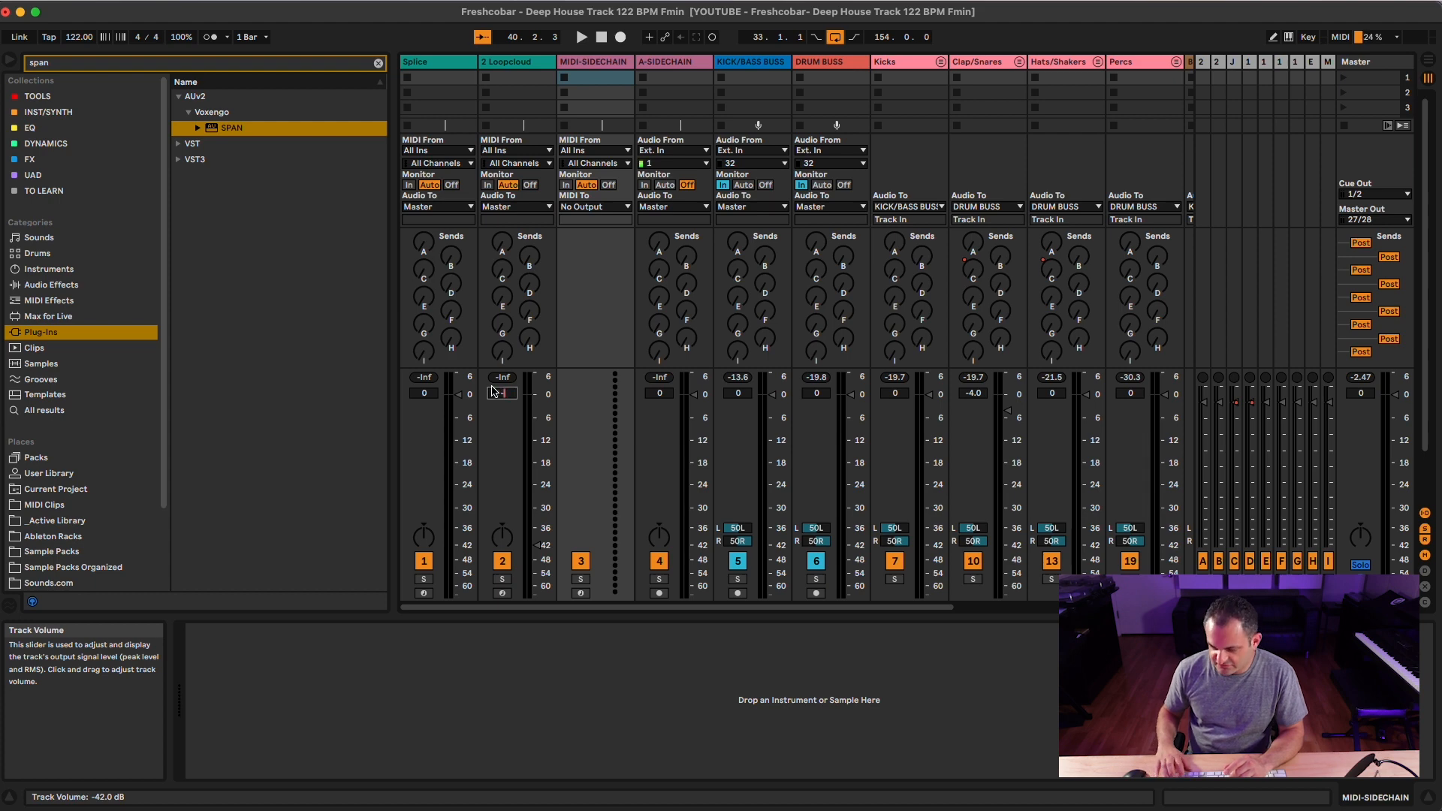
drag(501, 393, 501, 561)
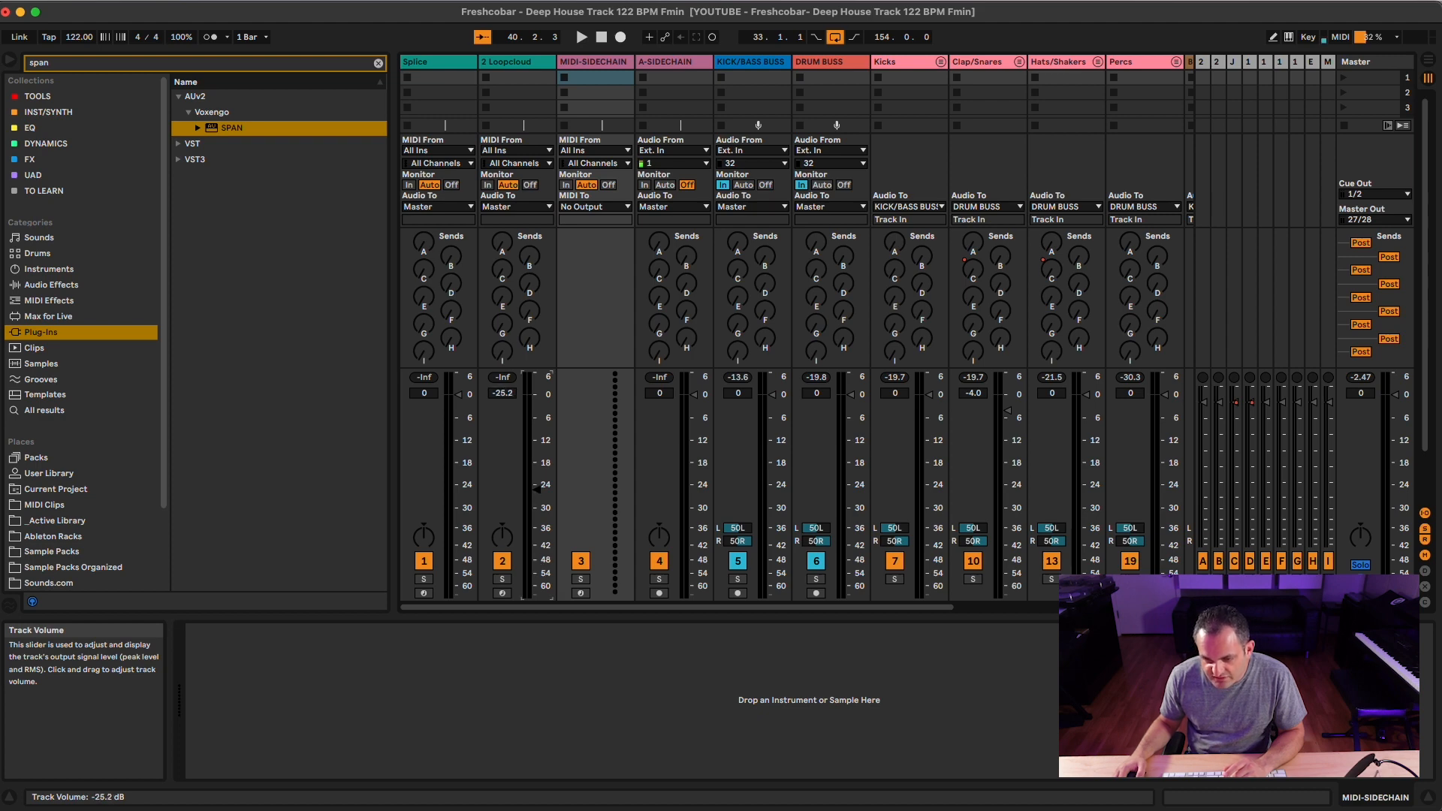
drag(536, 484, 536, 494)
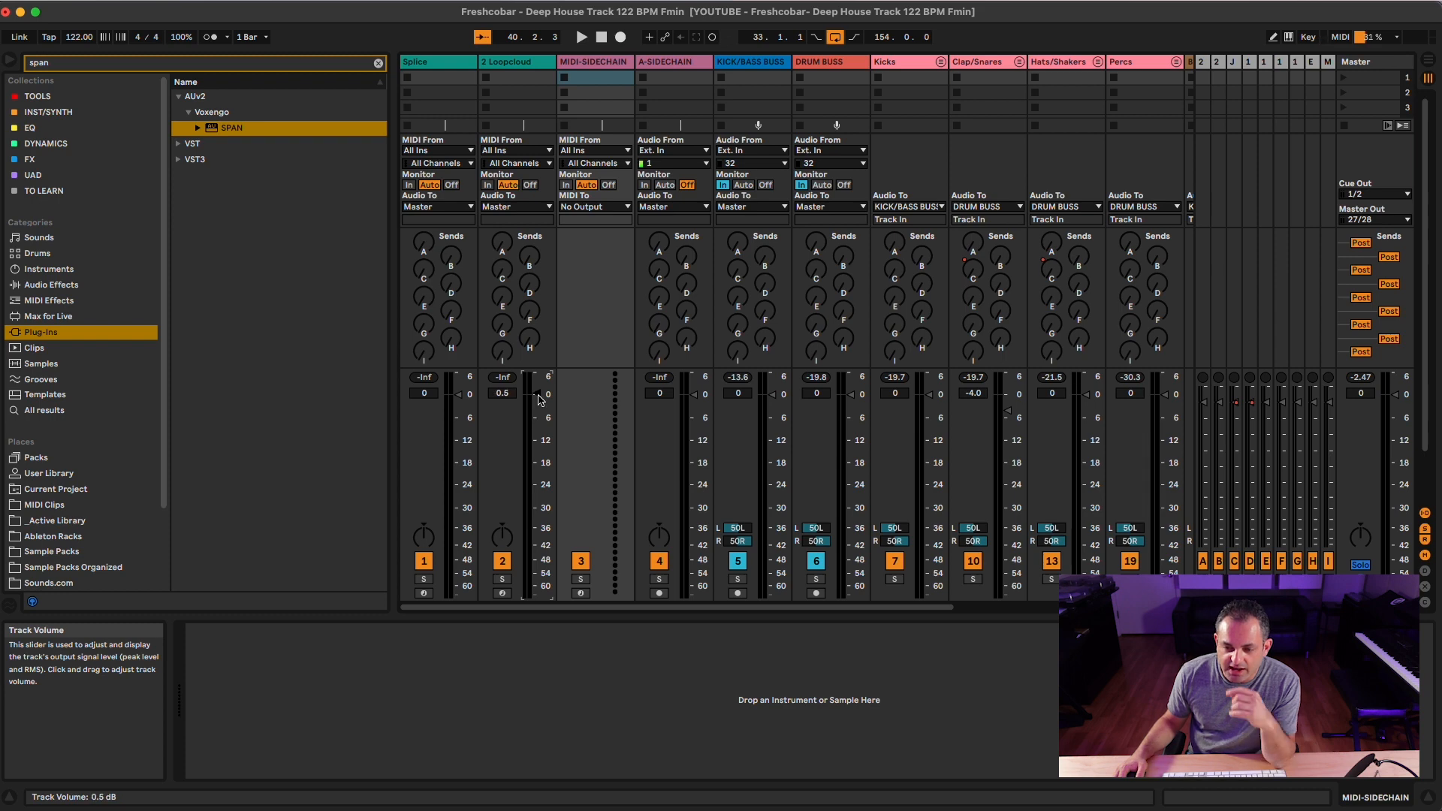
drag(503, 393, 502, 405)
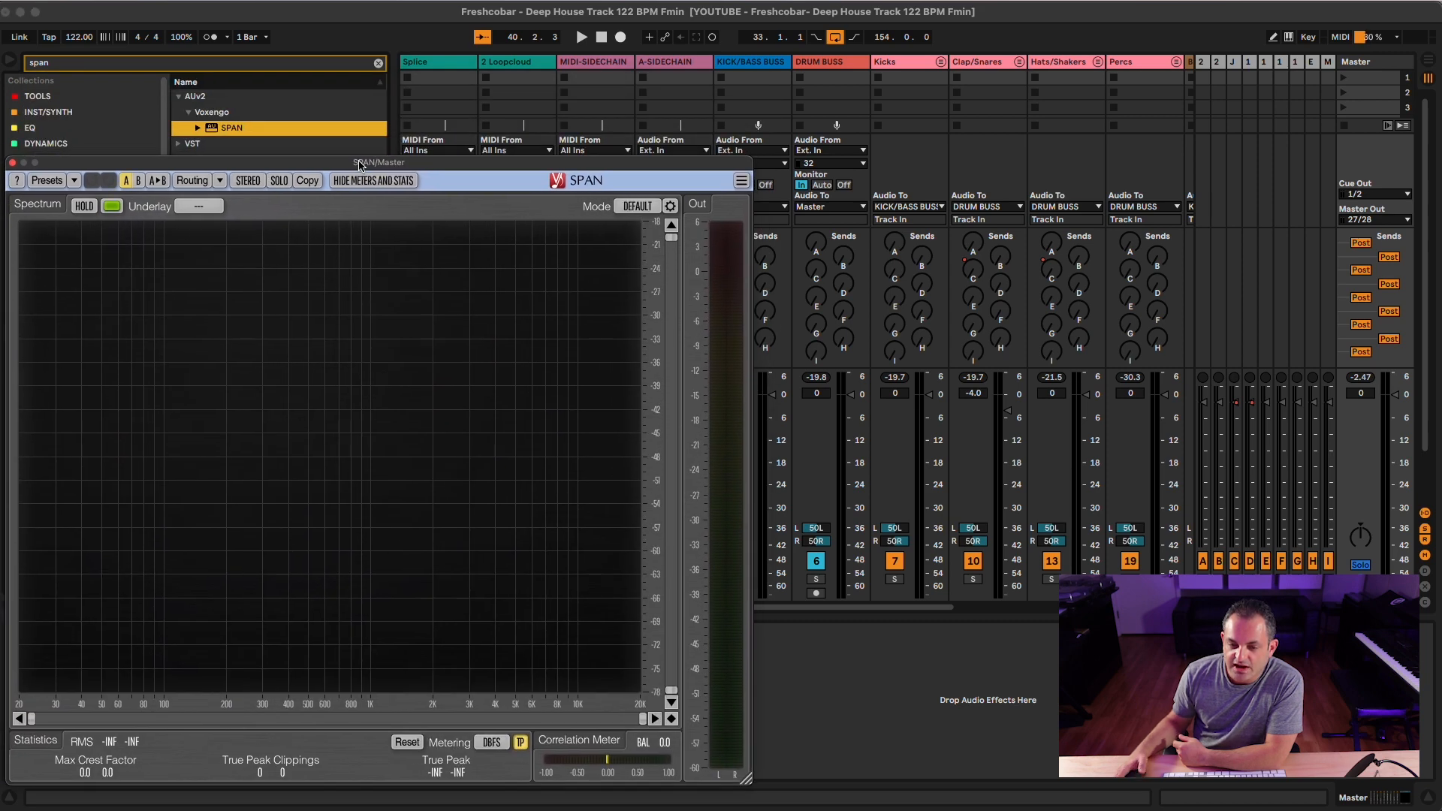
mouse_move(467, 550)
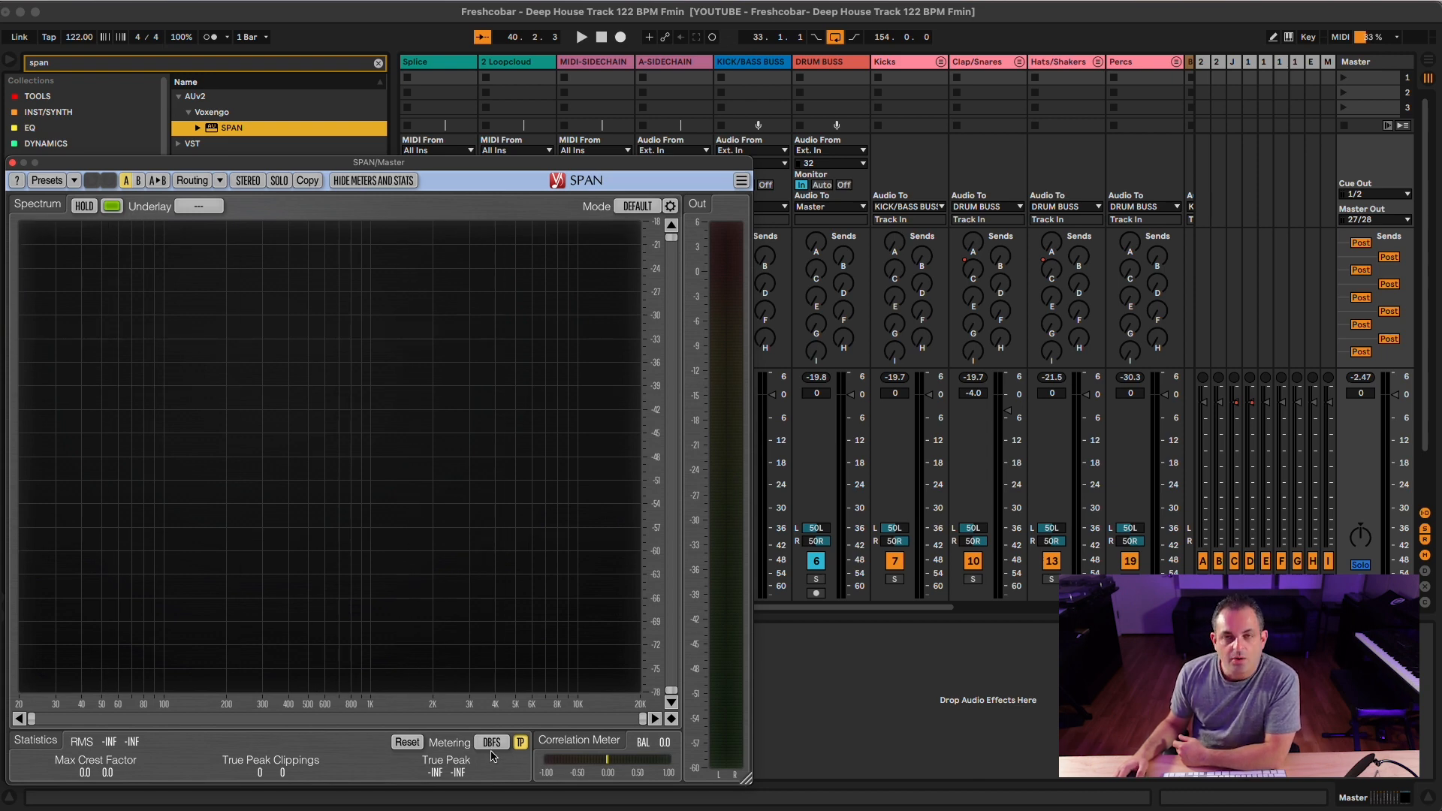
Step: Open SPAN's Metering dropdown, currently set to DBFS
click(492, 743)
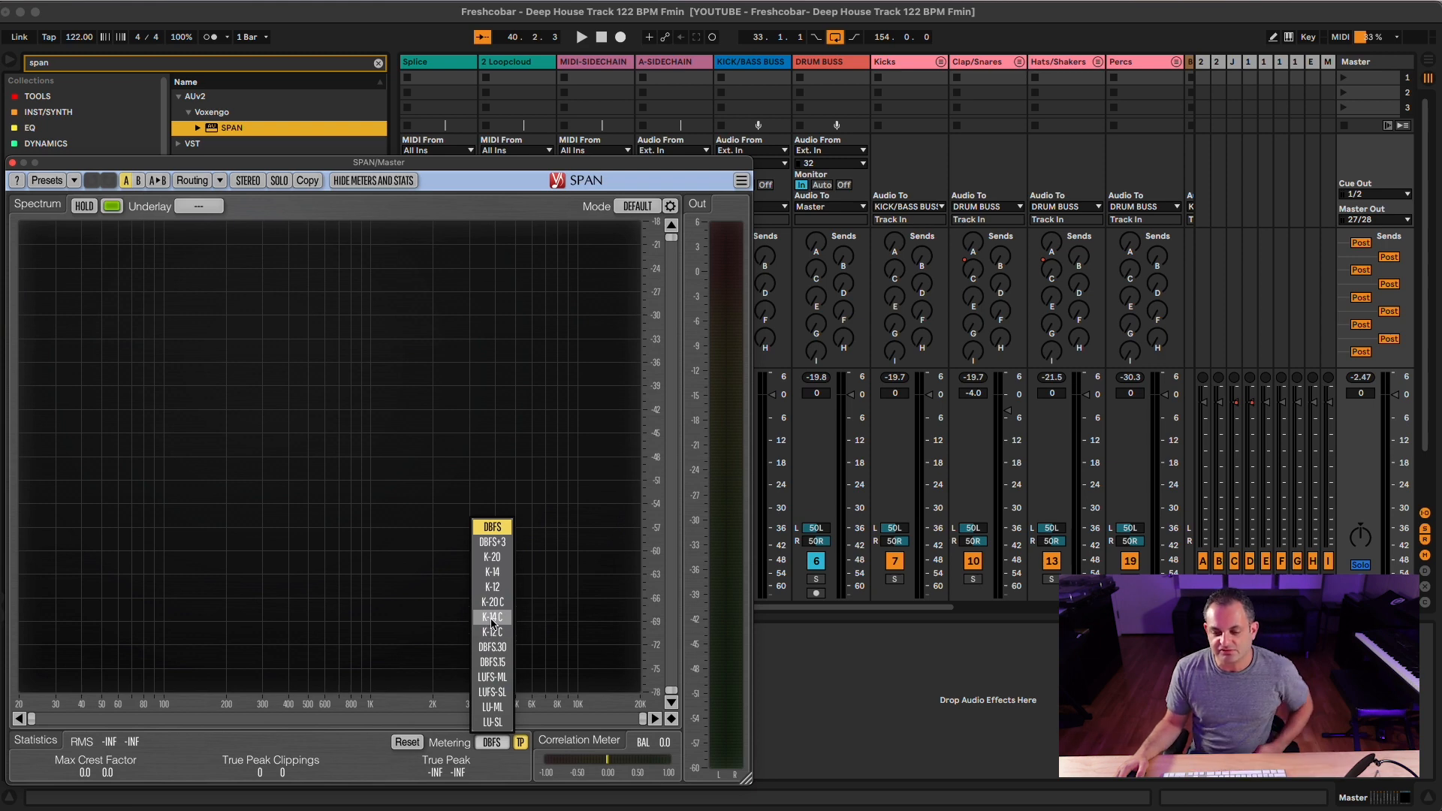
mouse_move(491, 603)
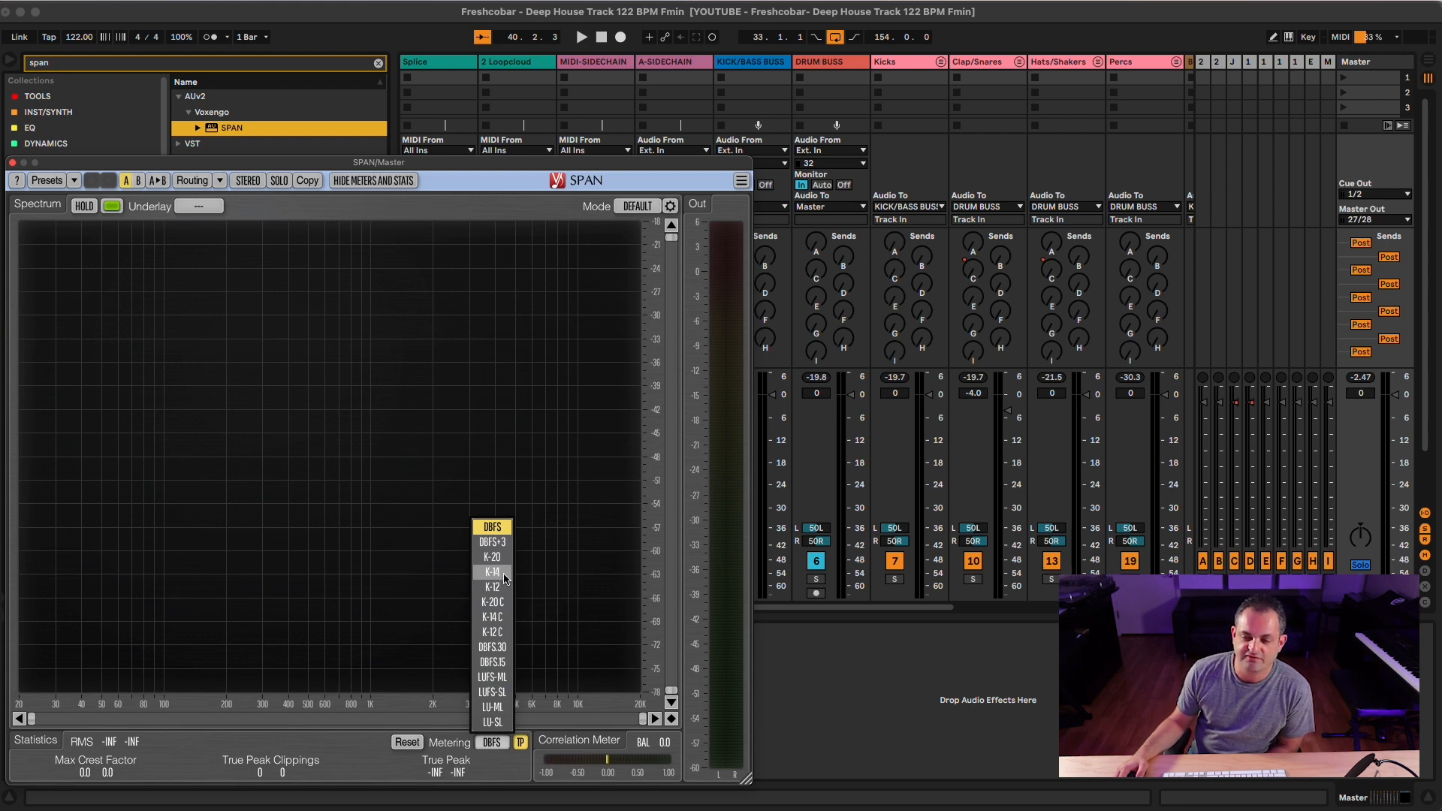
Step: Choose K-14 from SPAN's Metering dropdown to rescale the output meter
click(491, 572)
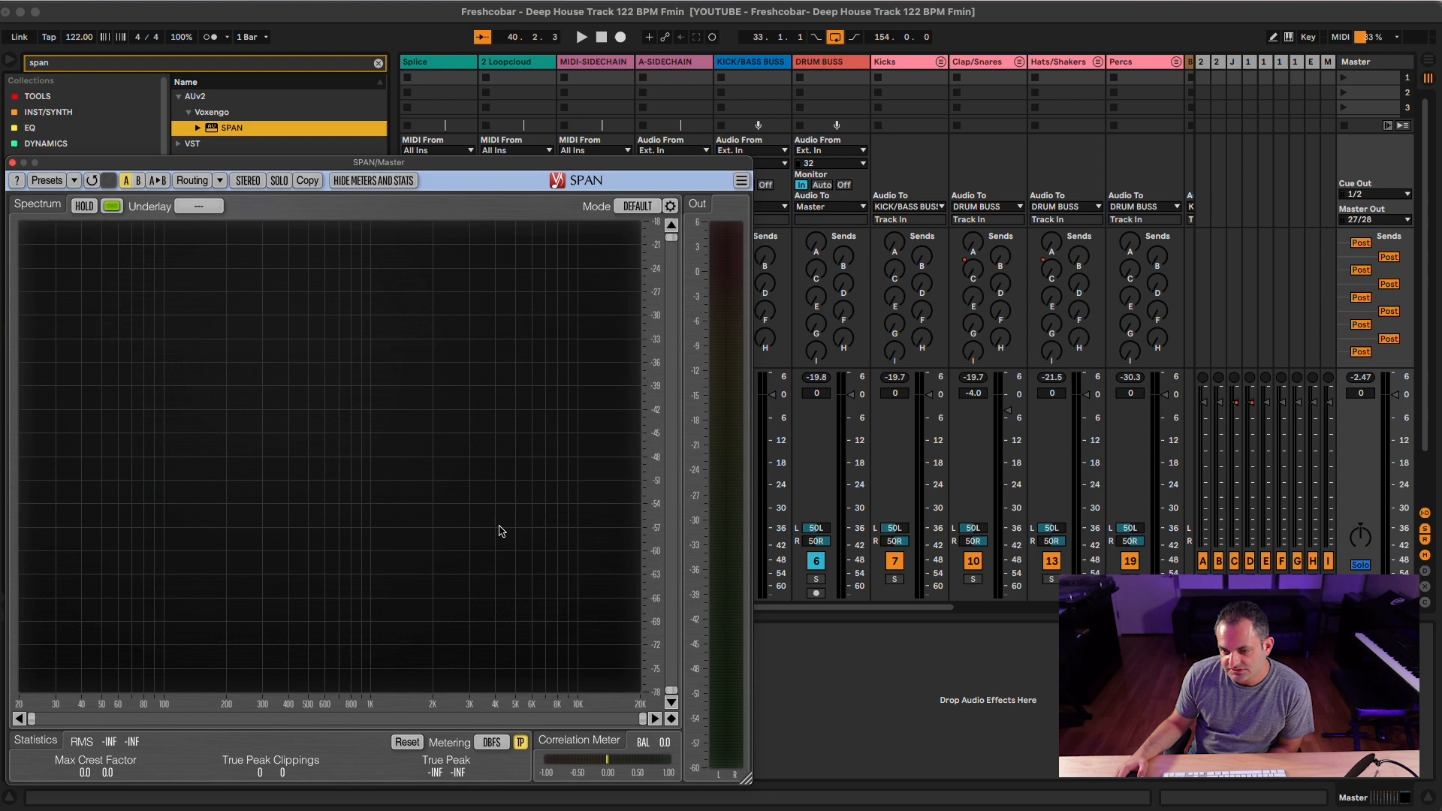
mouse_move(704, 279)
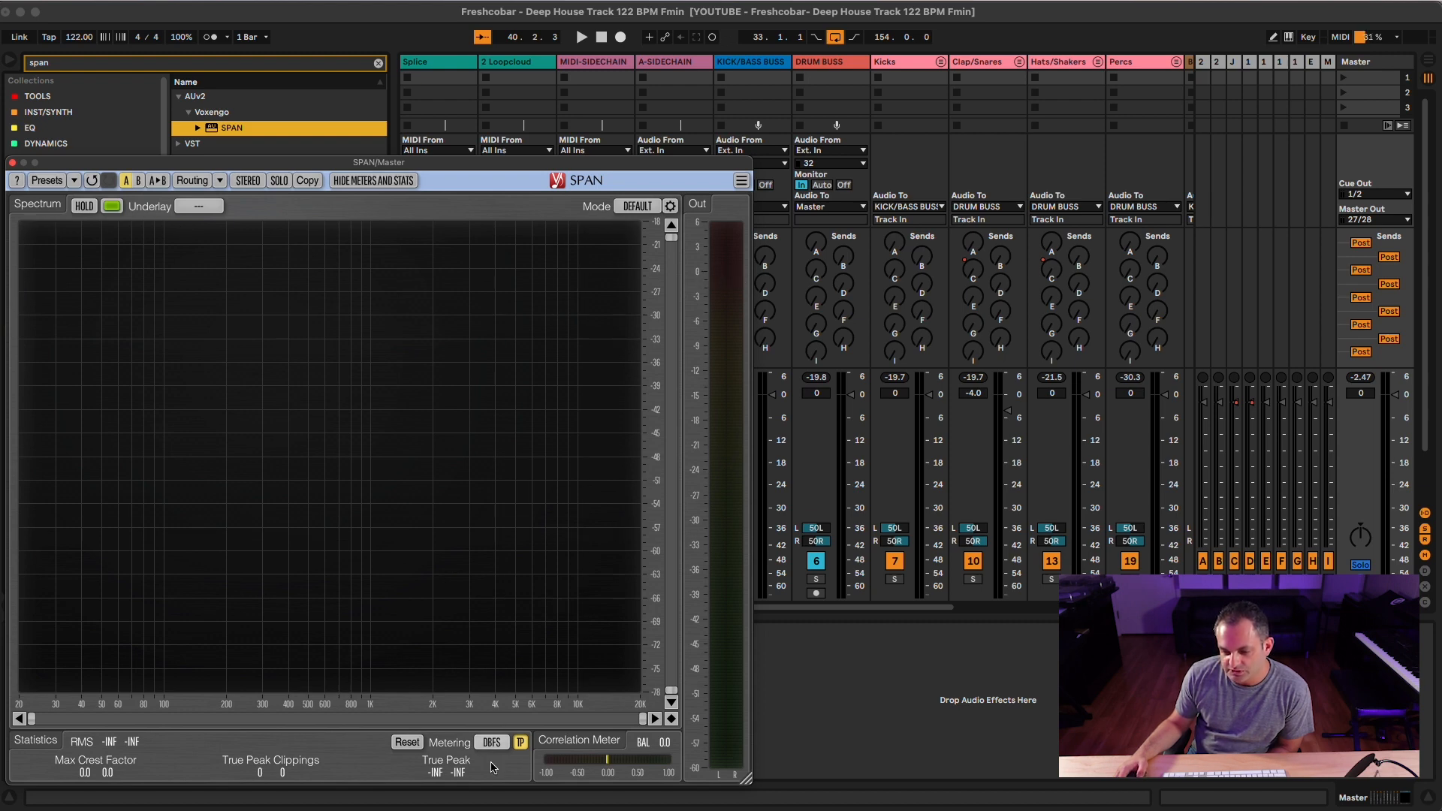
click(491, 743)
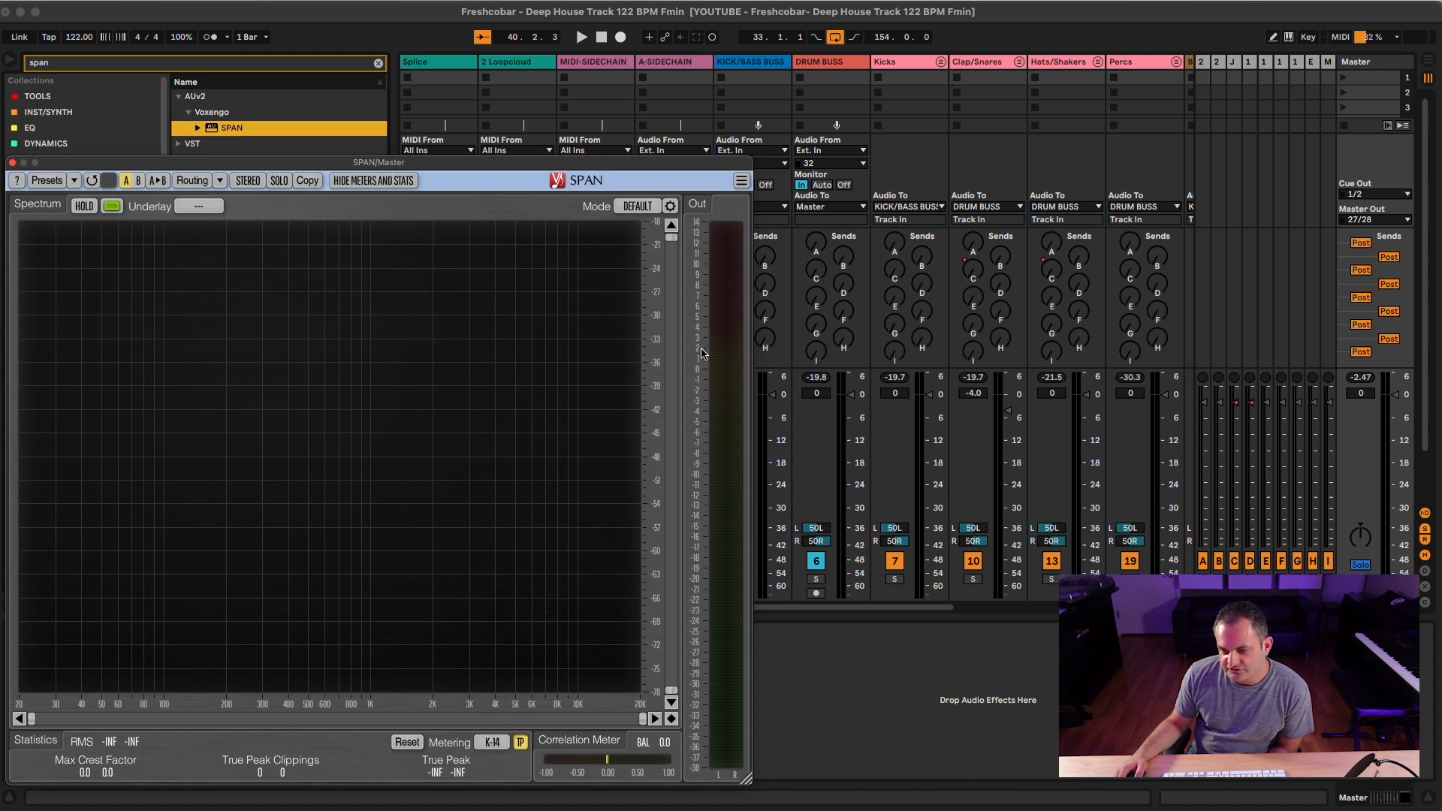
mouse_move(716, 375)
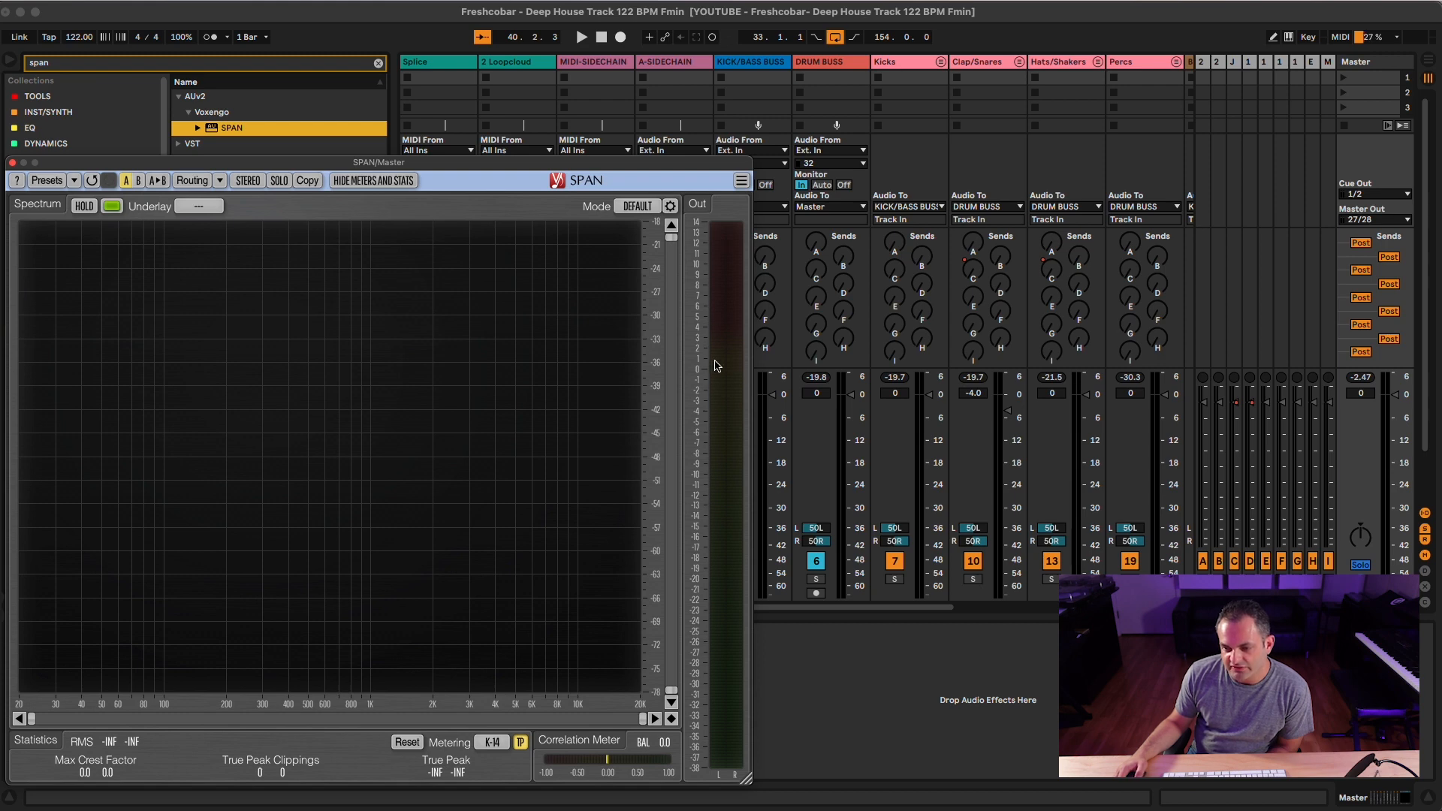
mouse_move(721, 246)
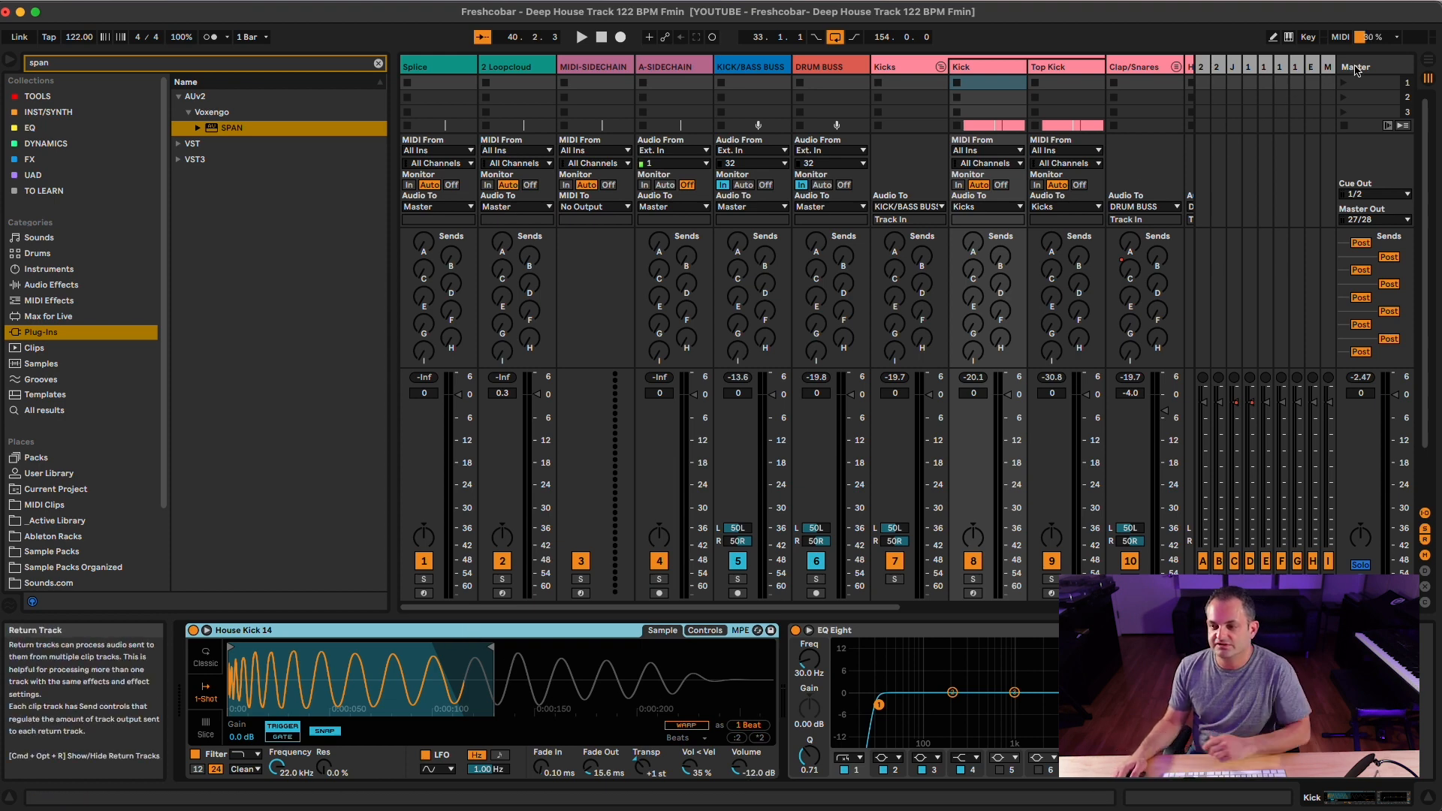
Step: Select the Kicks group track to show its KickTweak, Simplon and EQ Eight devices
click(973, 580)
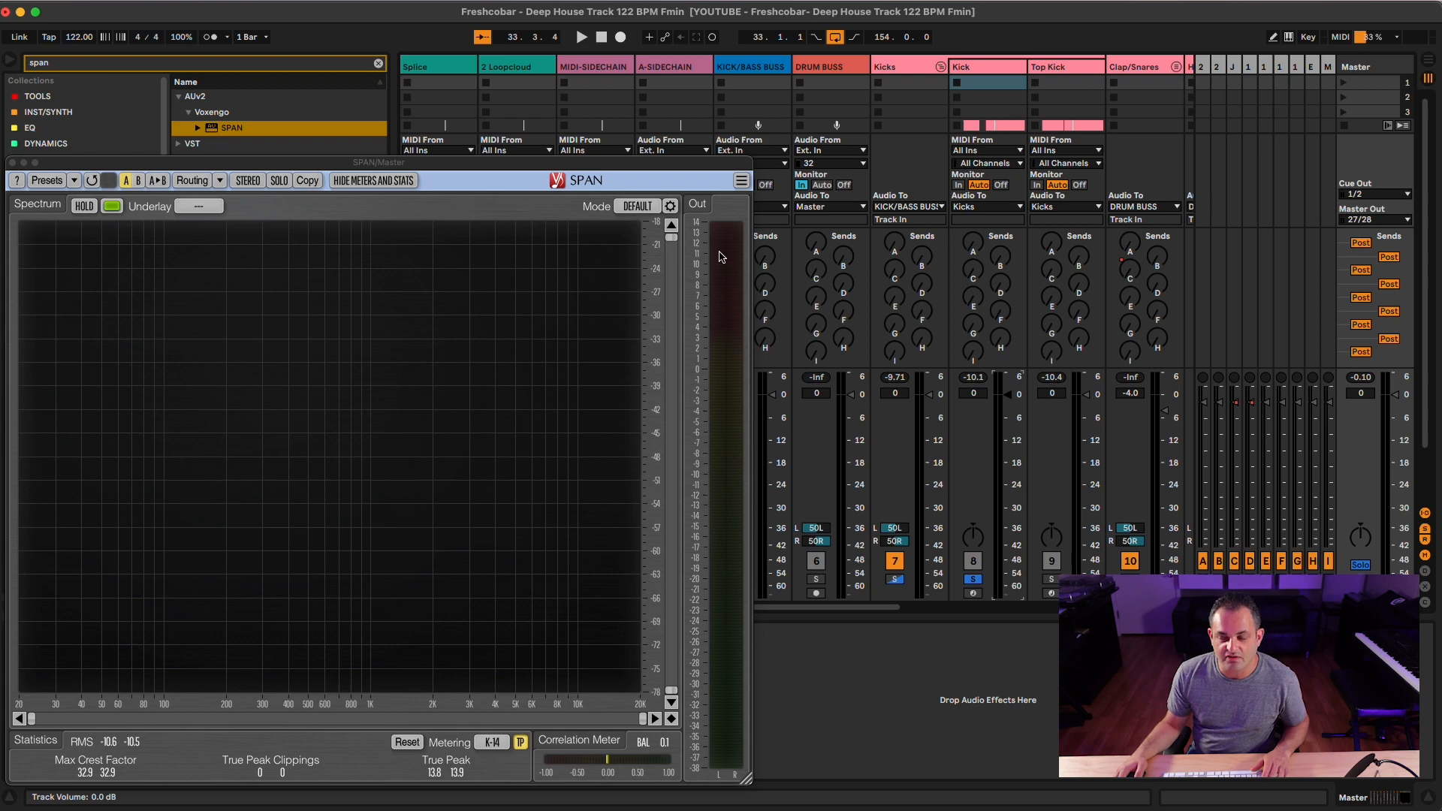
mouse_move(833, 457)
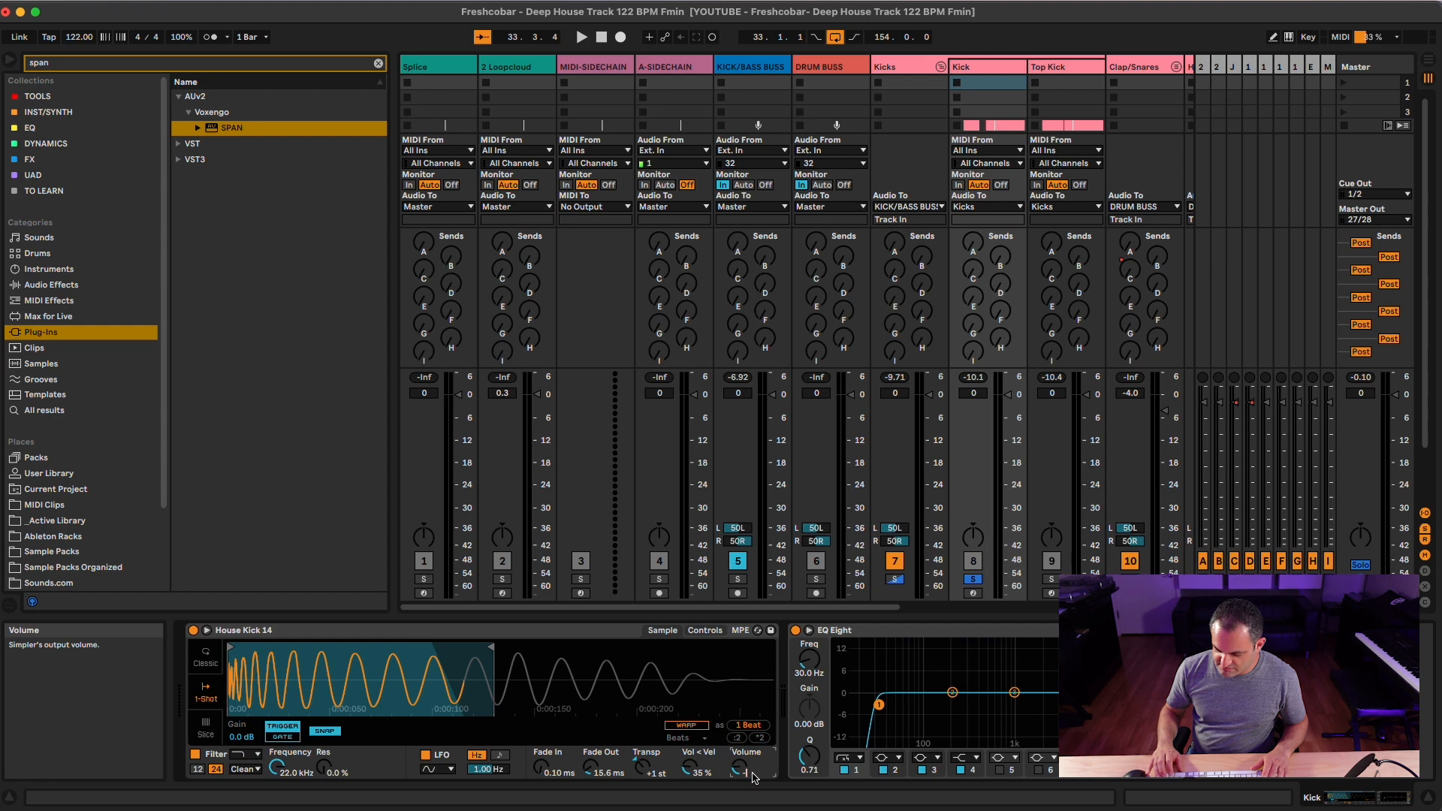
click(1356, 66)
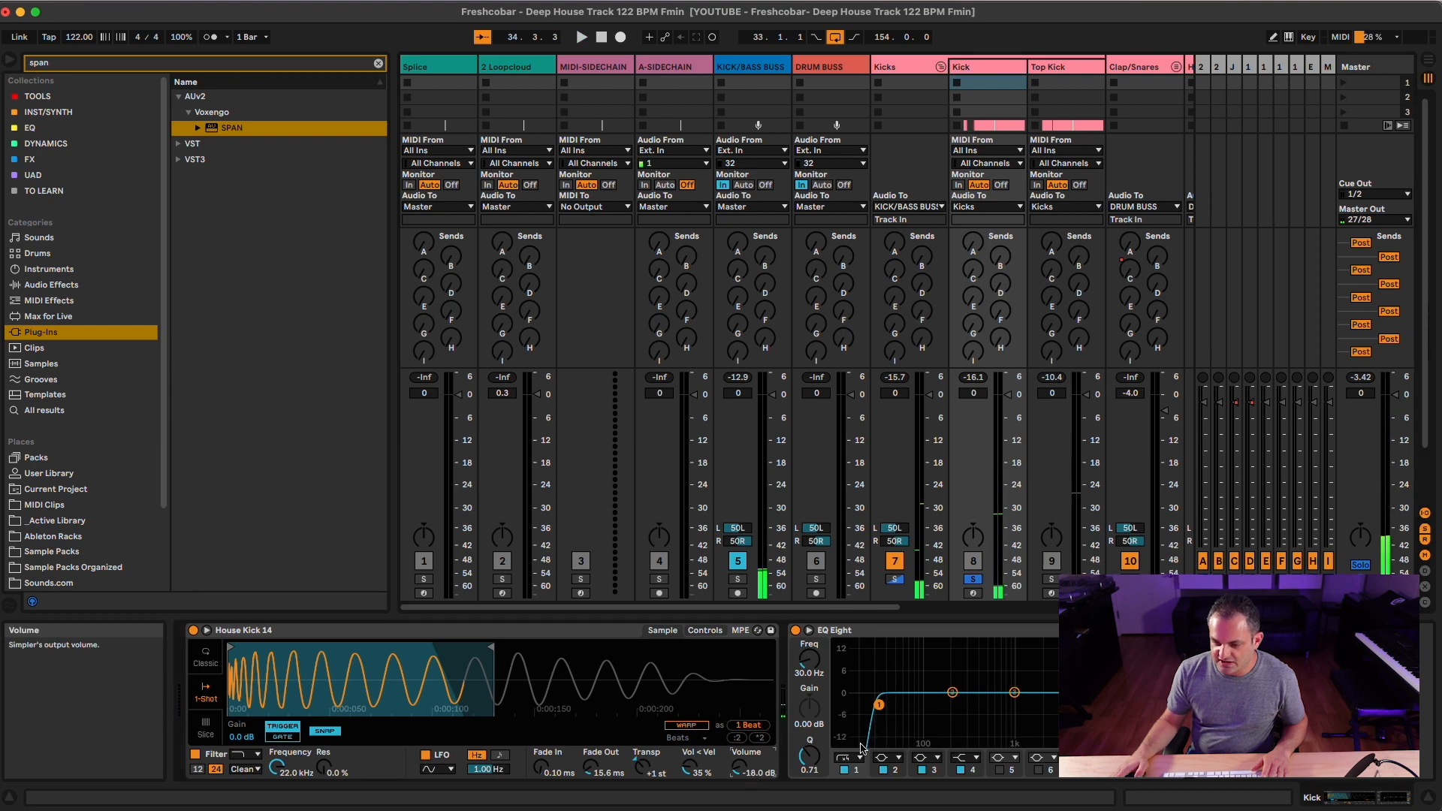
click(581, 36)
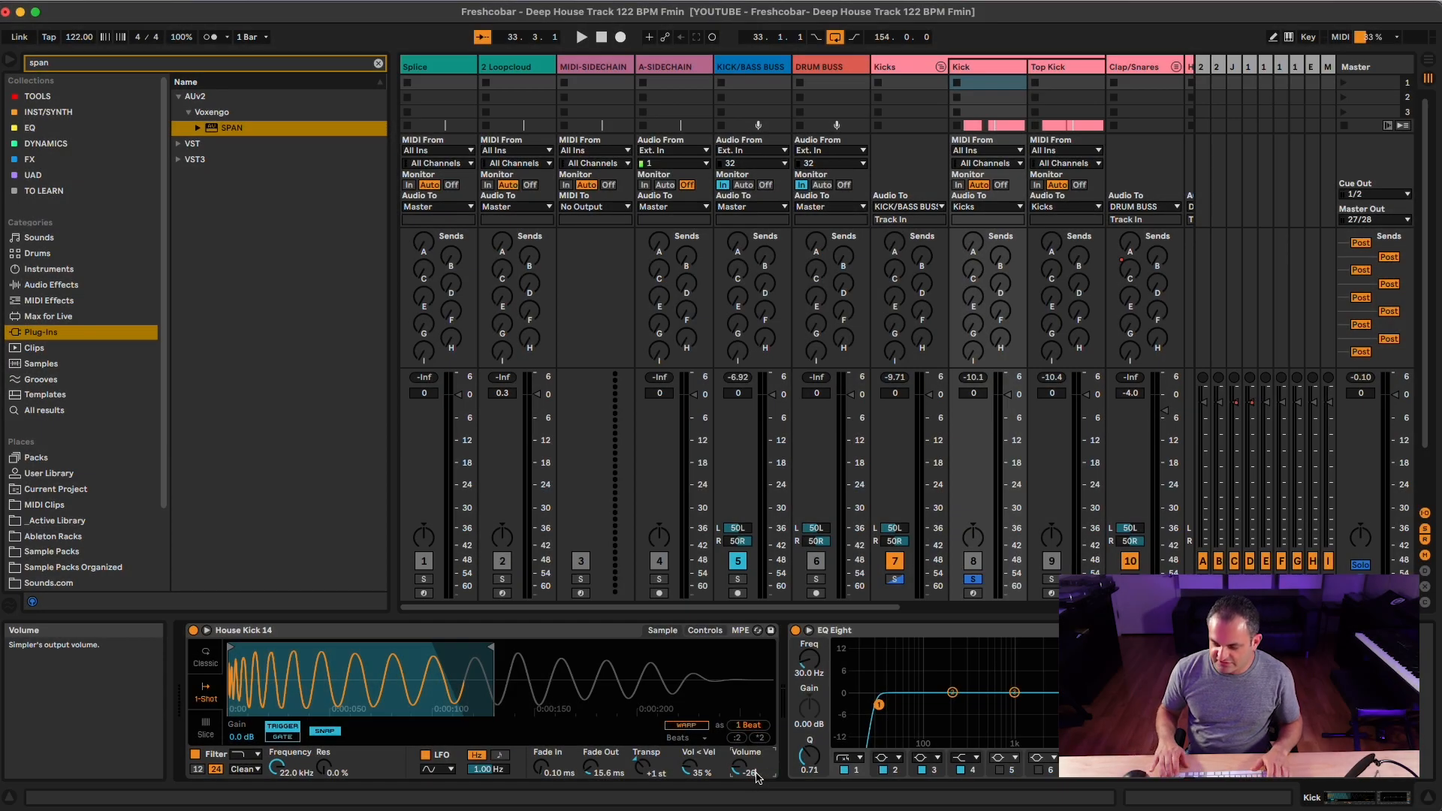
click(579, 37)
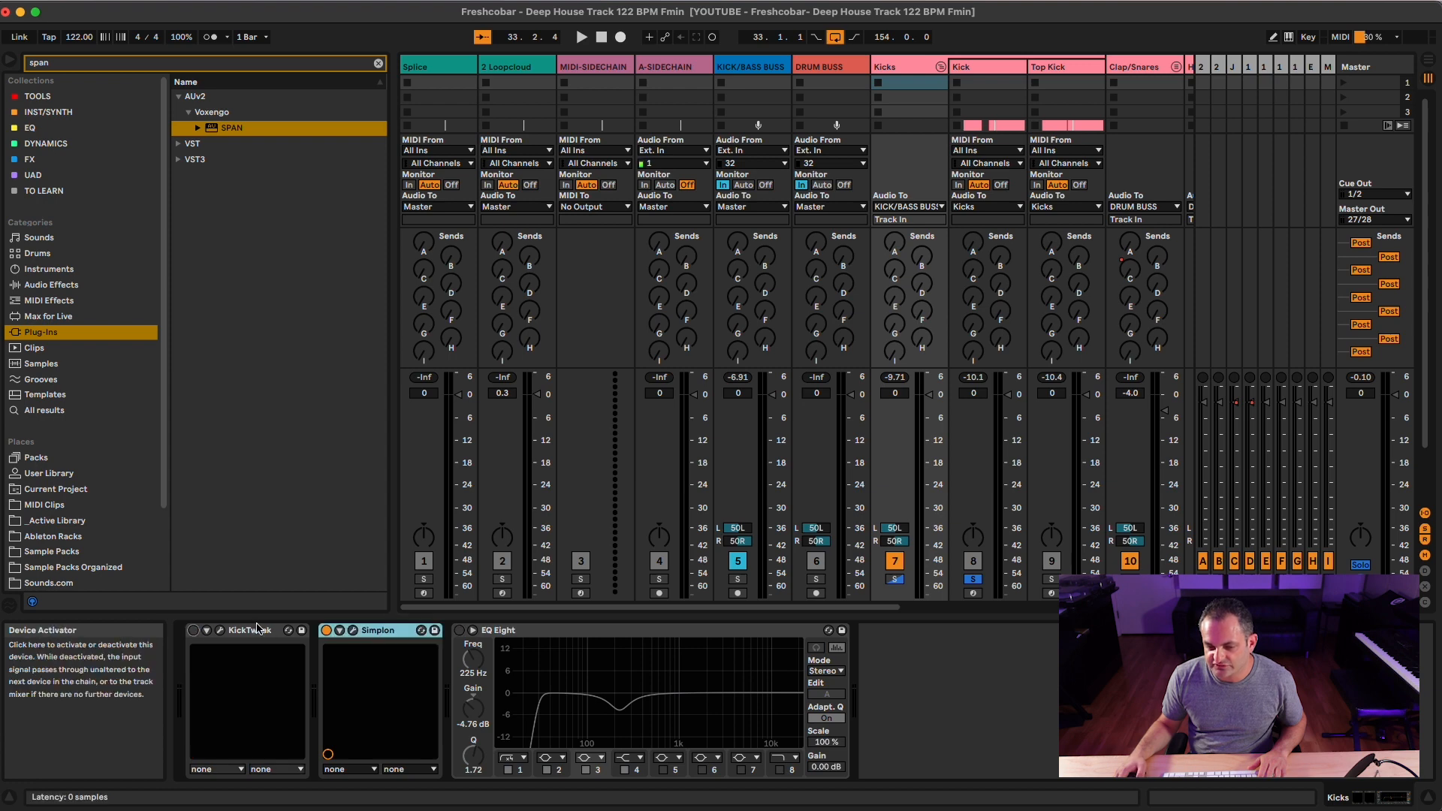
Step: Toggle the KickTweak device and show the Top Kick track's sampler and EQ Eight
click(249, 630)
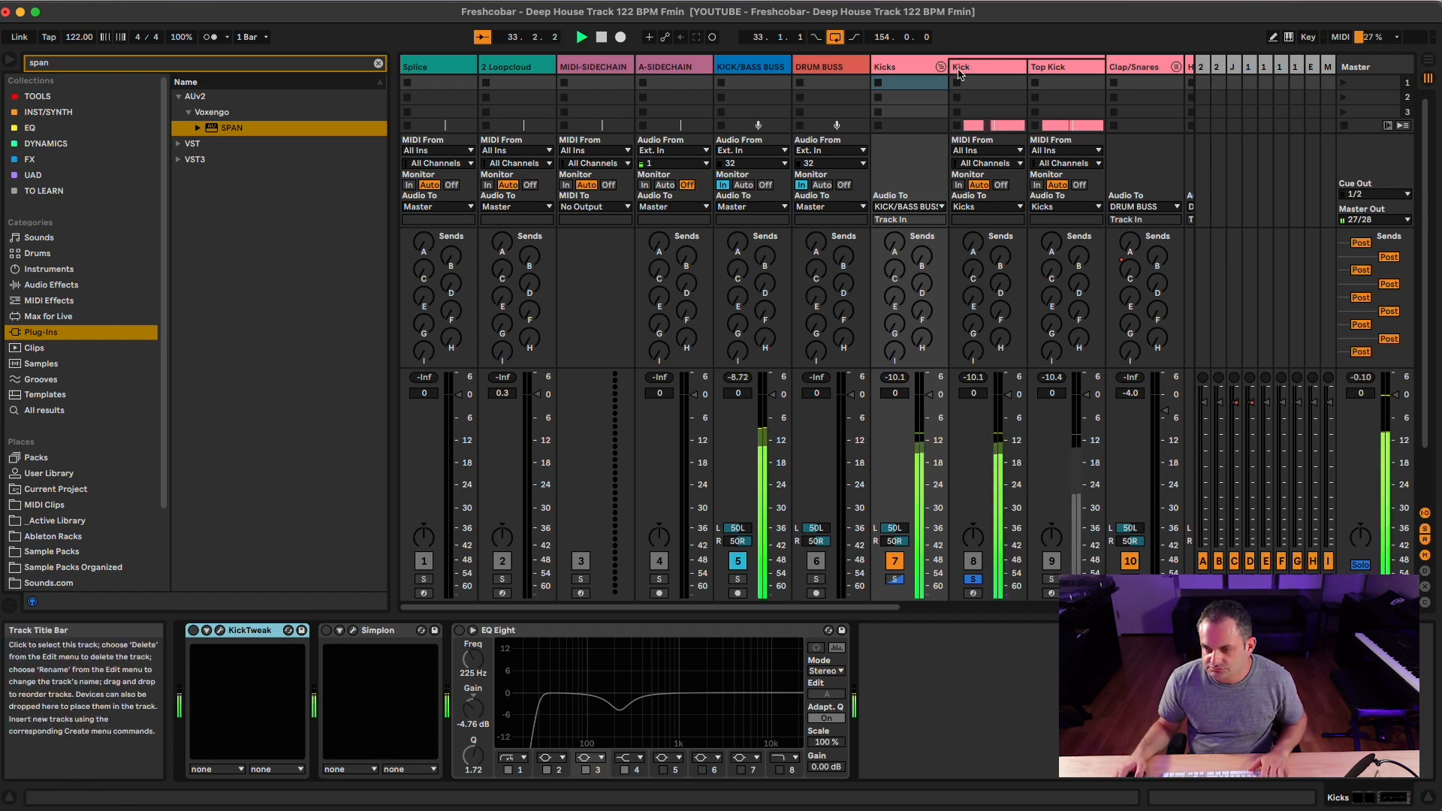
click(985, 66)
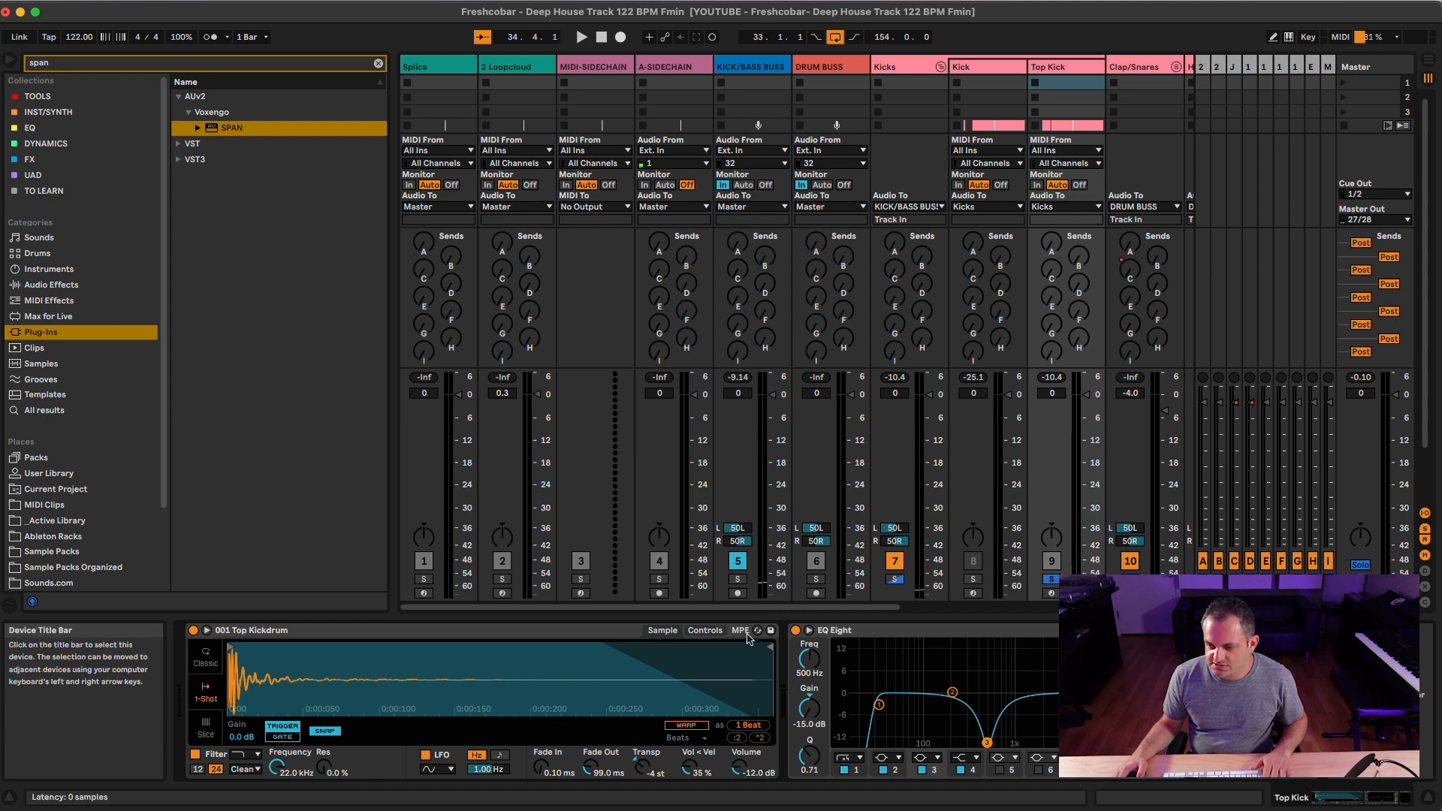
mouse_move(799, 697)
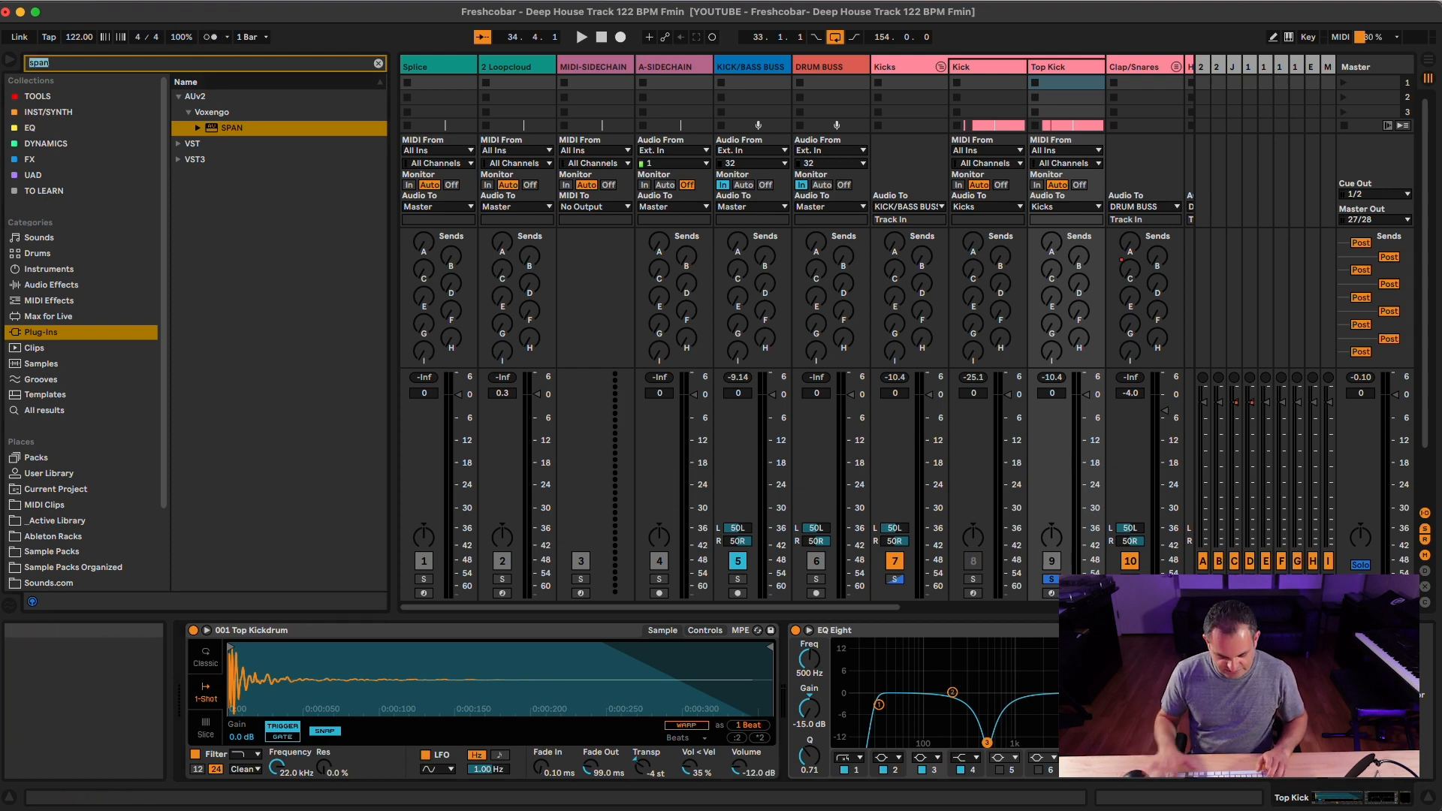
Step: Search the browser for 'uti' to locate the Utility device
text(uti)
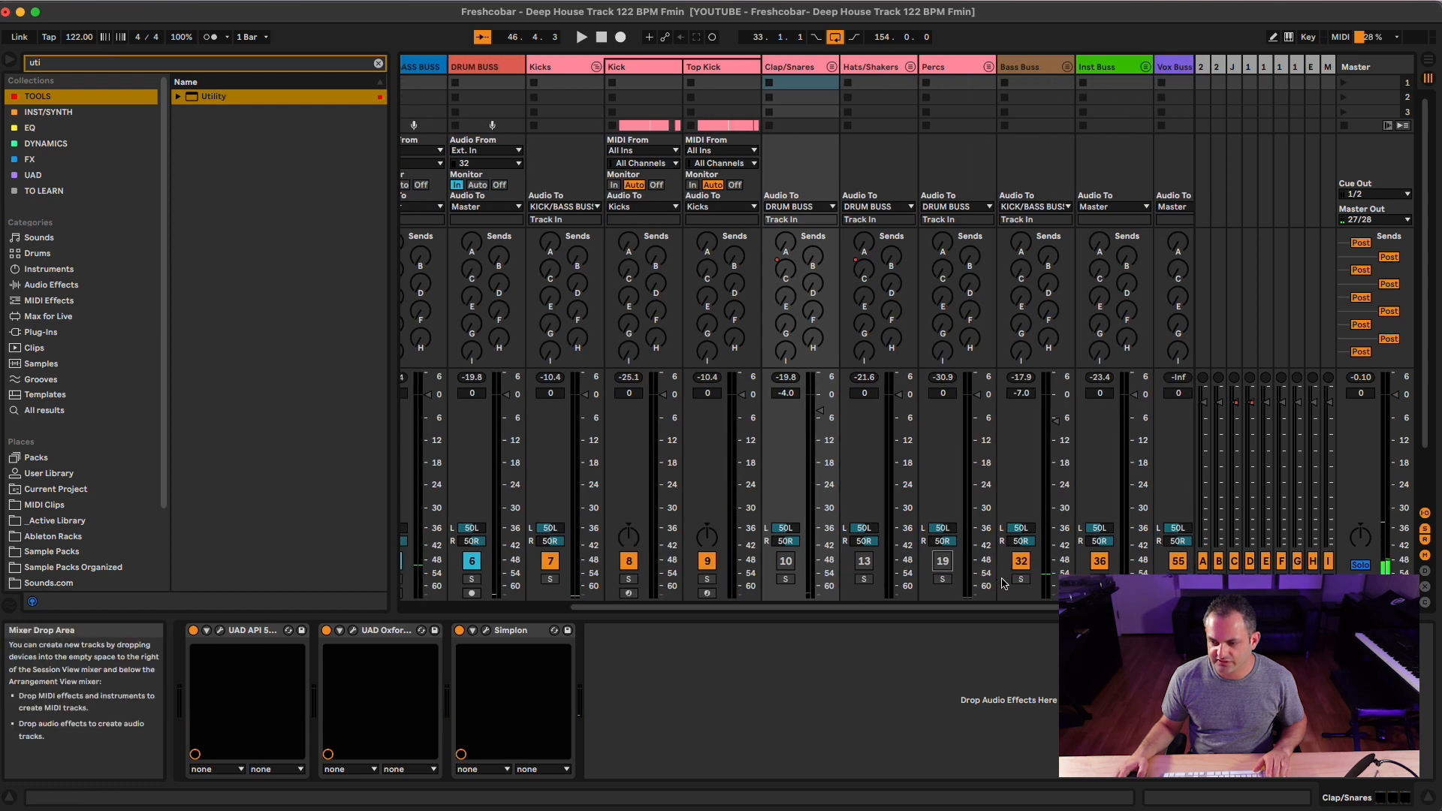
Step: Select the Kicks group and toggle its KickTweak device on or off
scroll(right, 3)
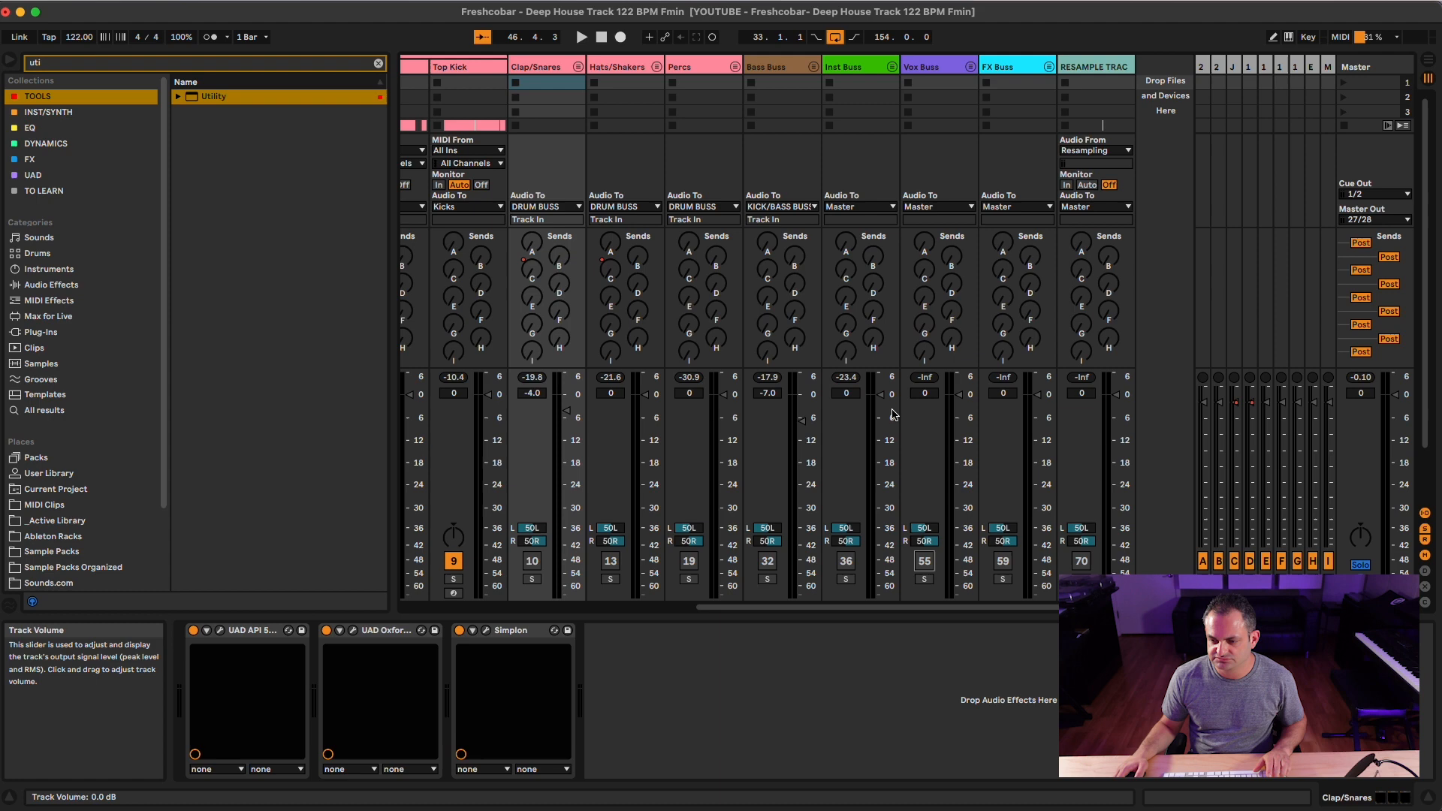
scroll(left, 3)
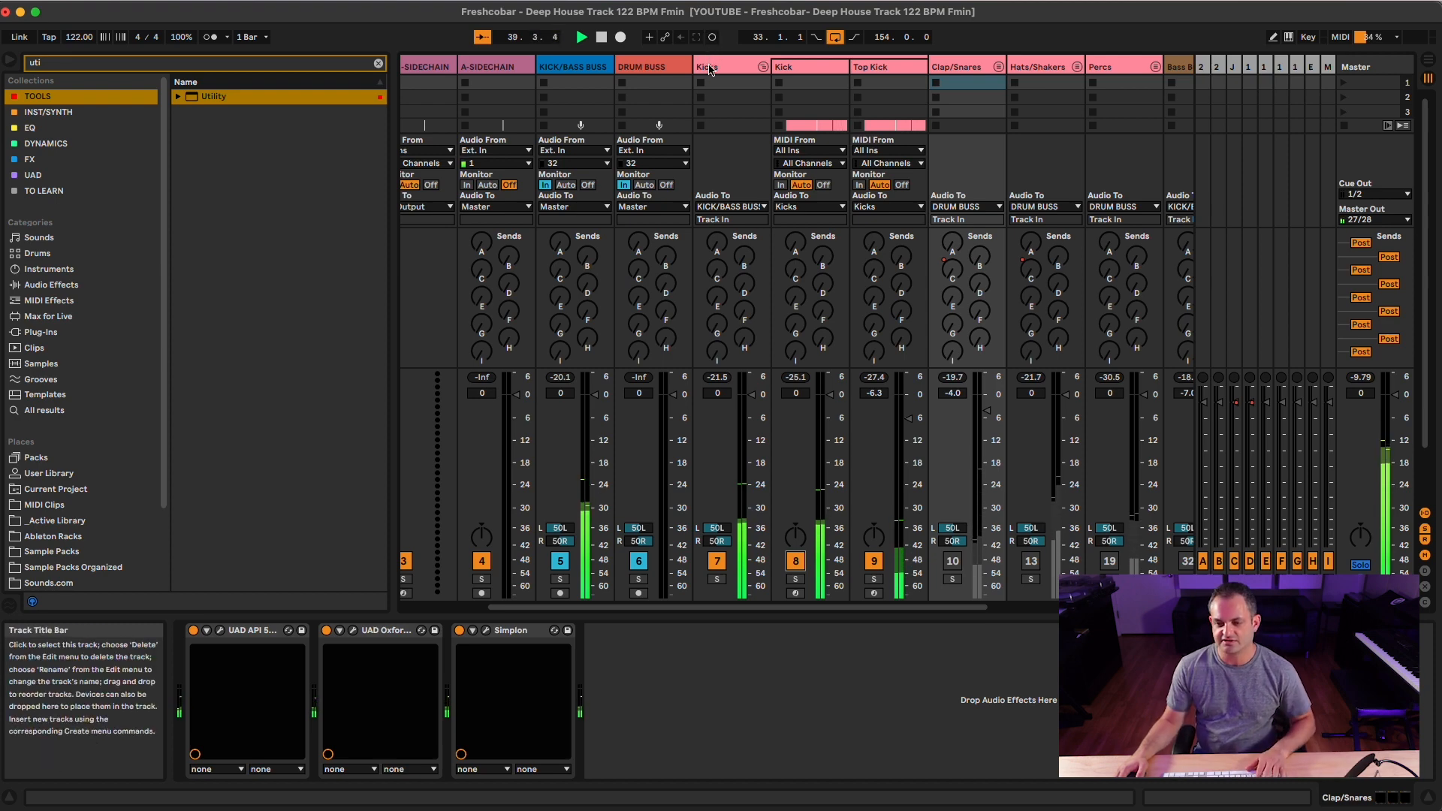
click(710, 66)
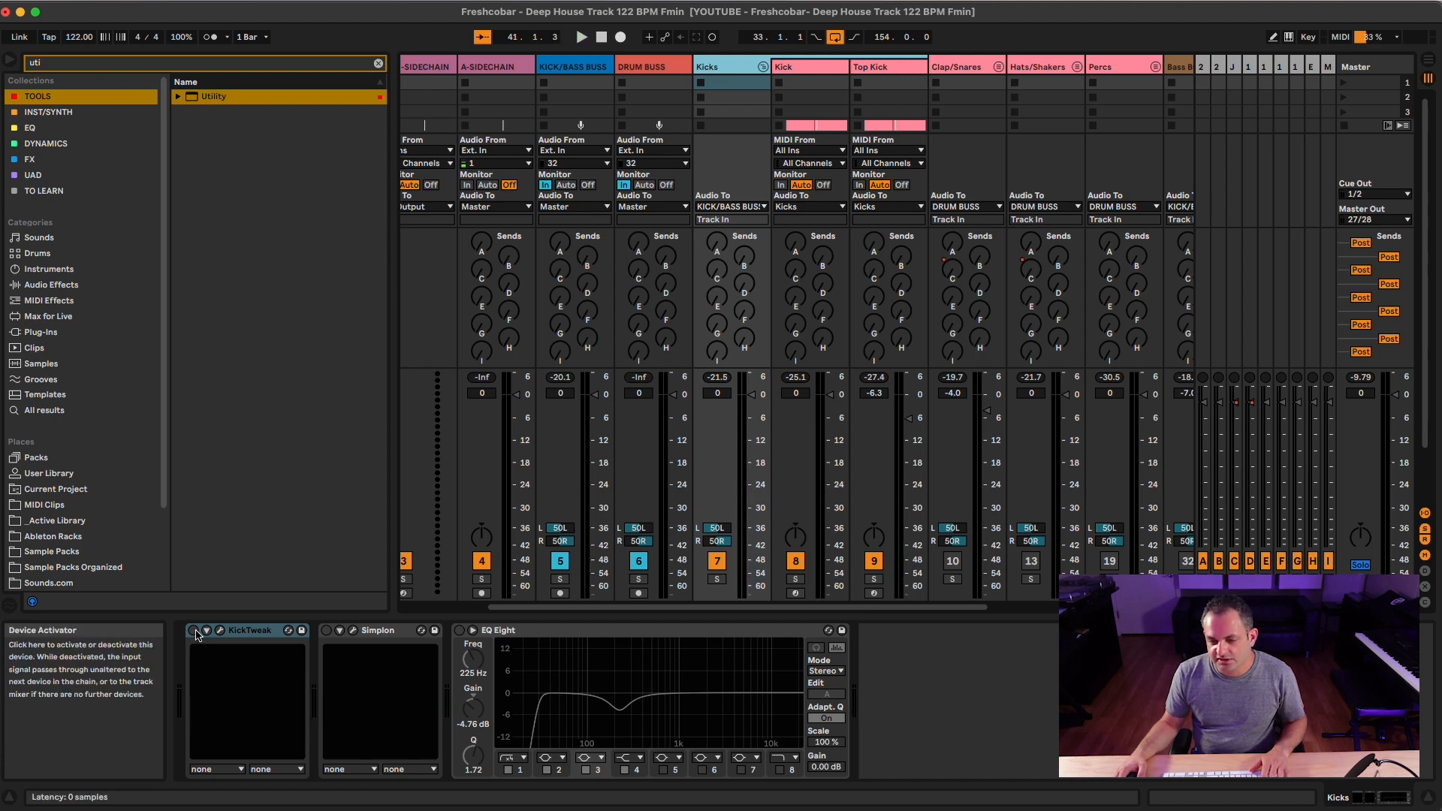
click(190, 631)
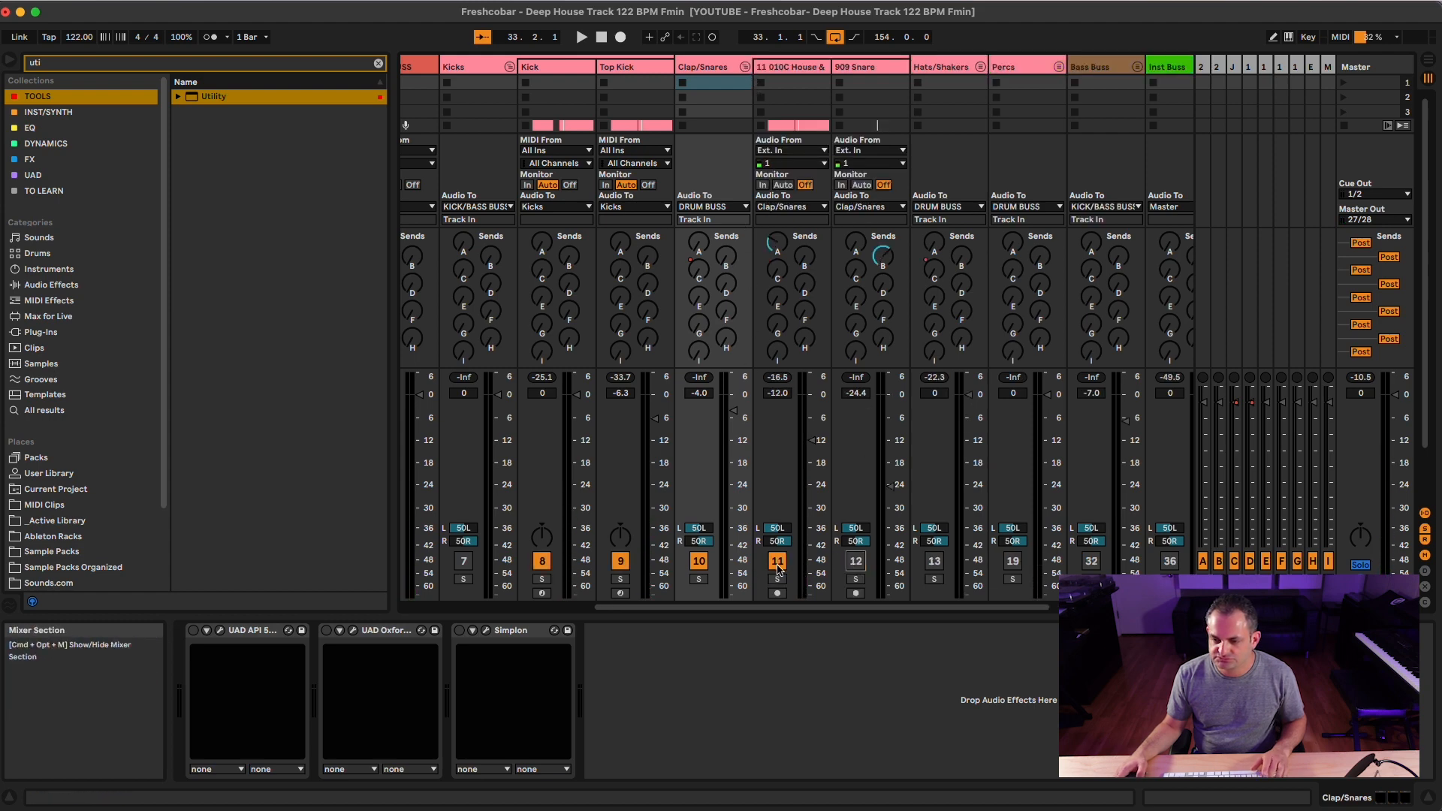
Step: Switch to Arrangement View showing the 010C House clap loop's low-cut EQ Eight
click(581, 37)
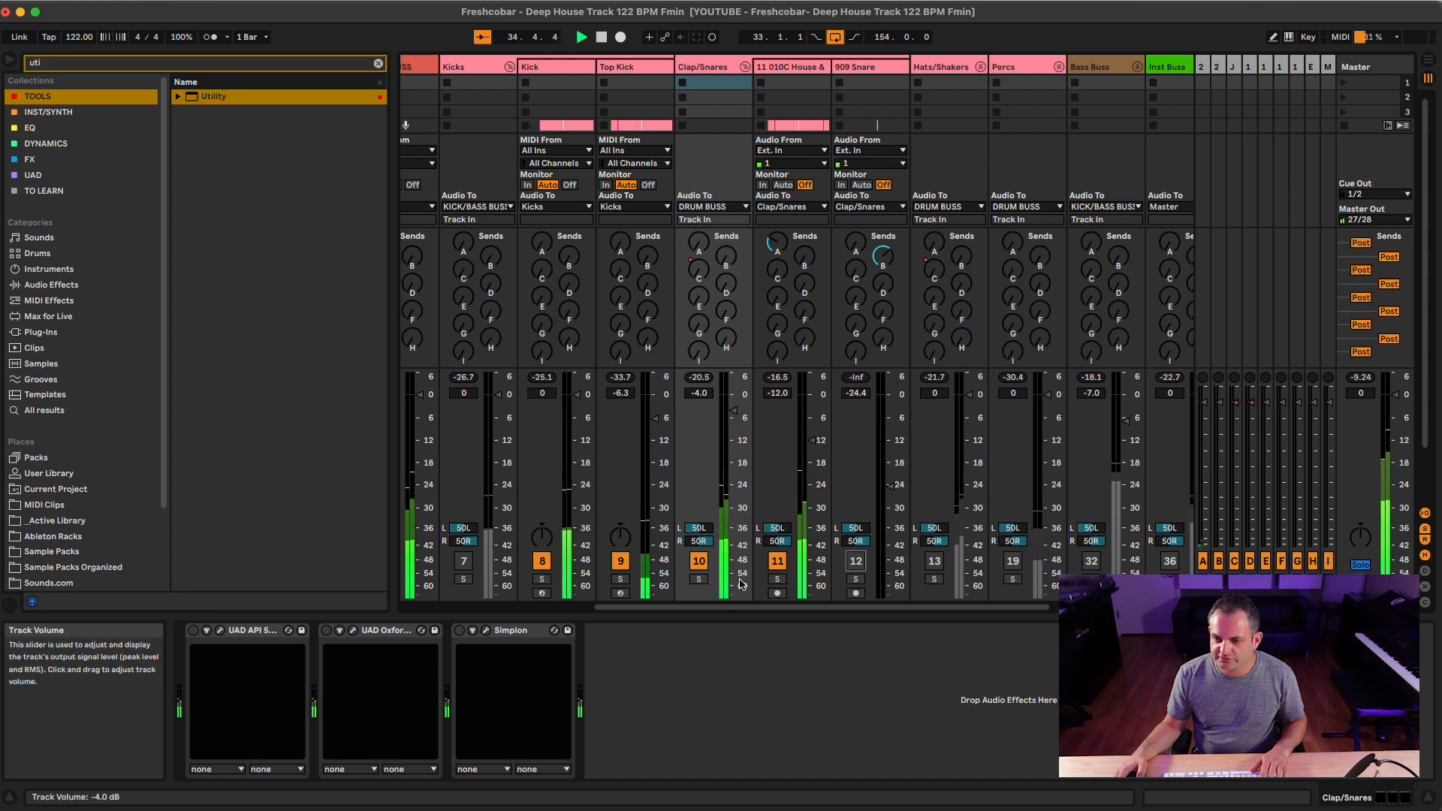
click(1356, 66)
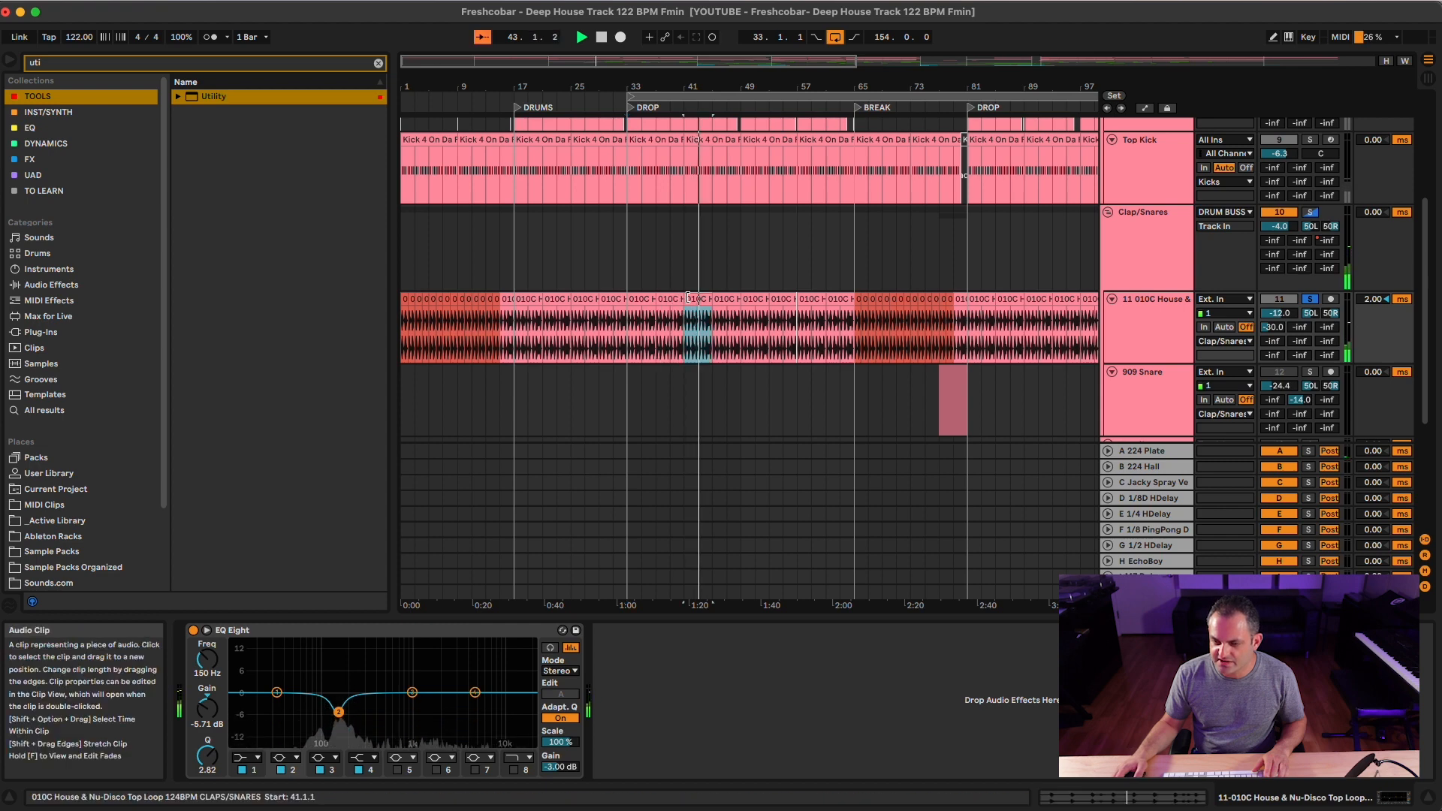
Step: Select the 010C clap loop clip and nudge the Clap/Snares group volume
double_click(699, 327)
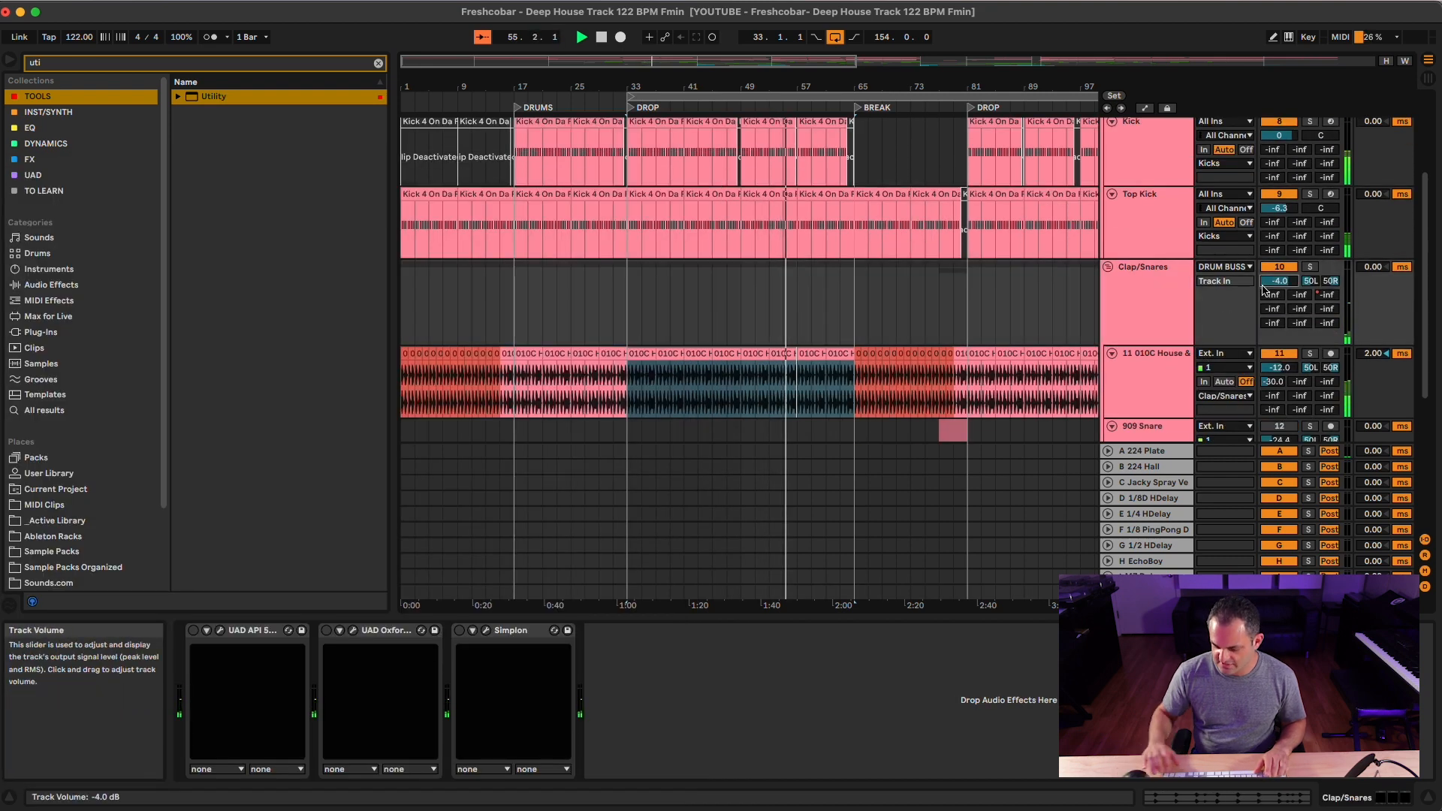
drag(1279, 280, 1279, 272)
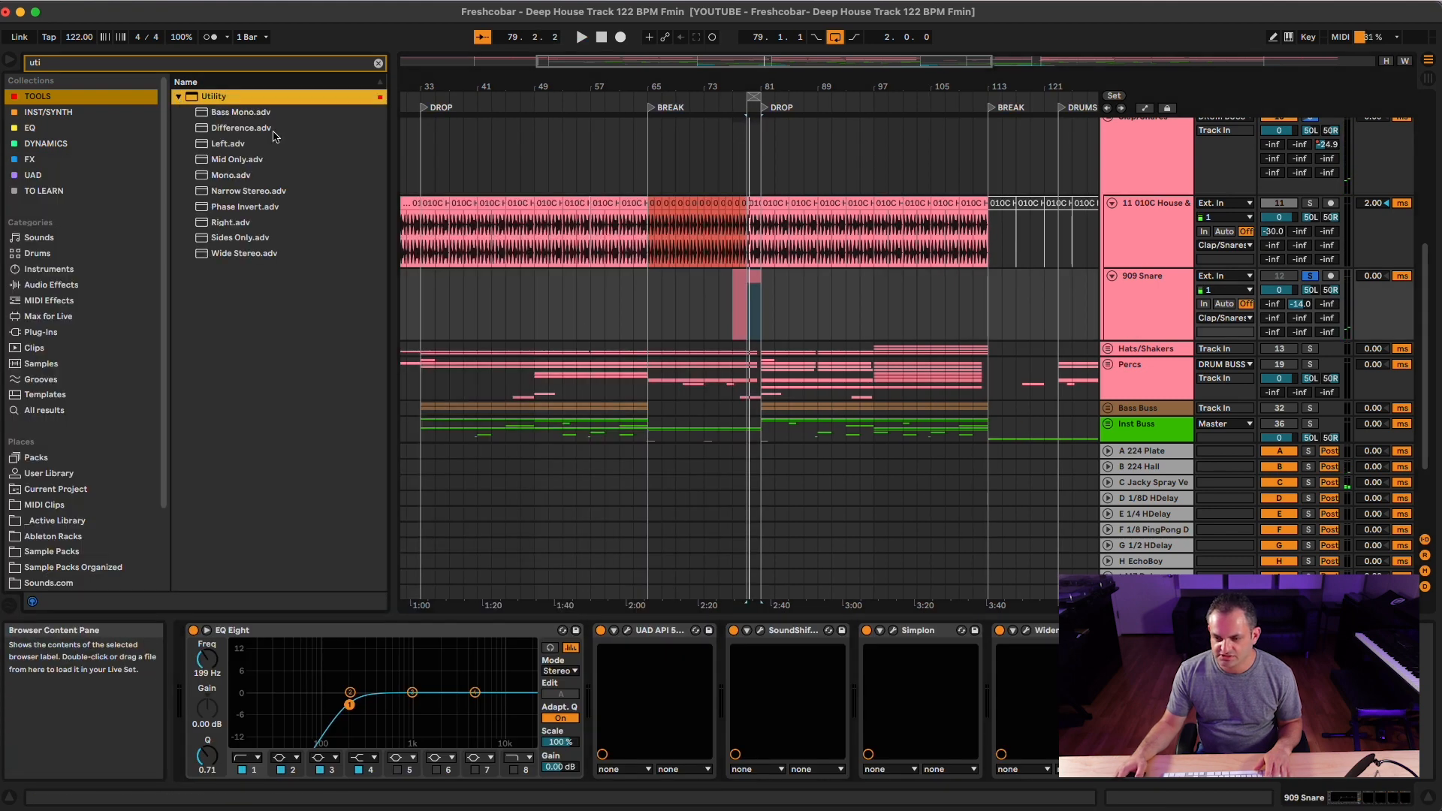
Step: Collapse the Utility folder in the browser
click(176, 95)
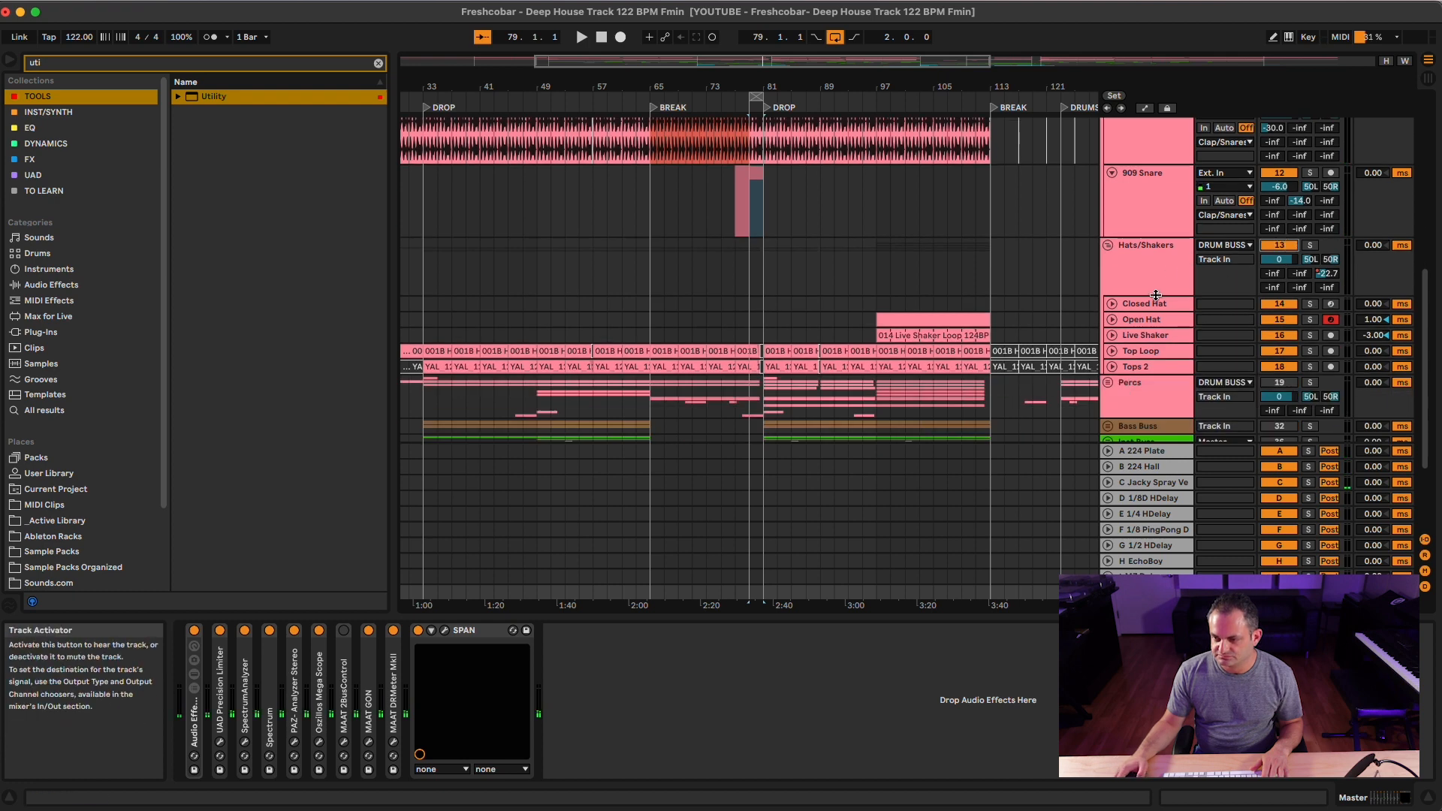
Step: Select the Hats/Shakers group track to show its devices
click(1145, 303)
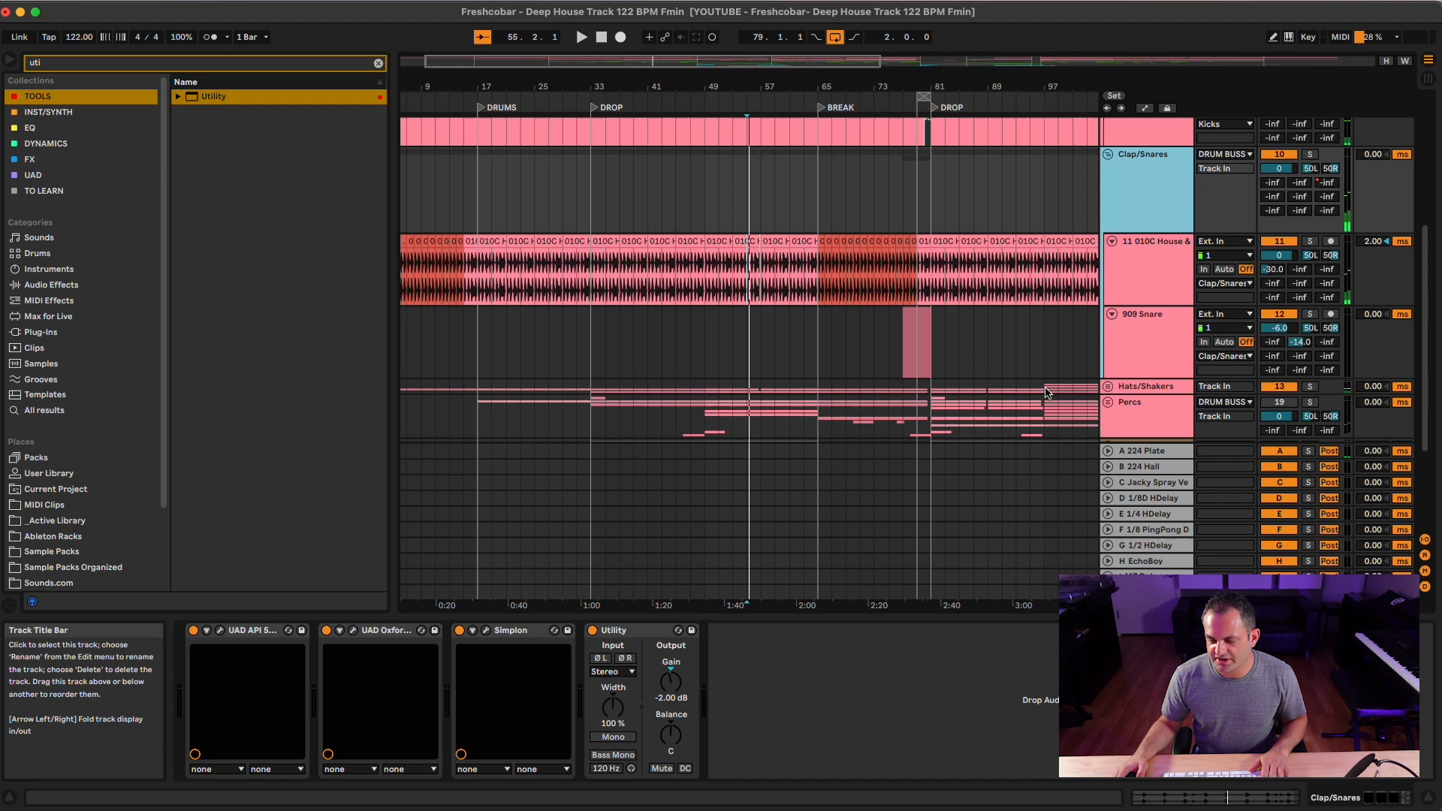
Step: Unfold the Hats/Shakers group to reach its member tracks
click(1113, 144)
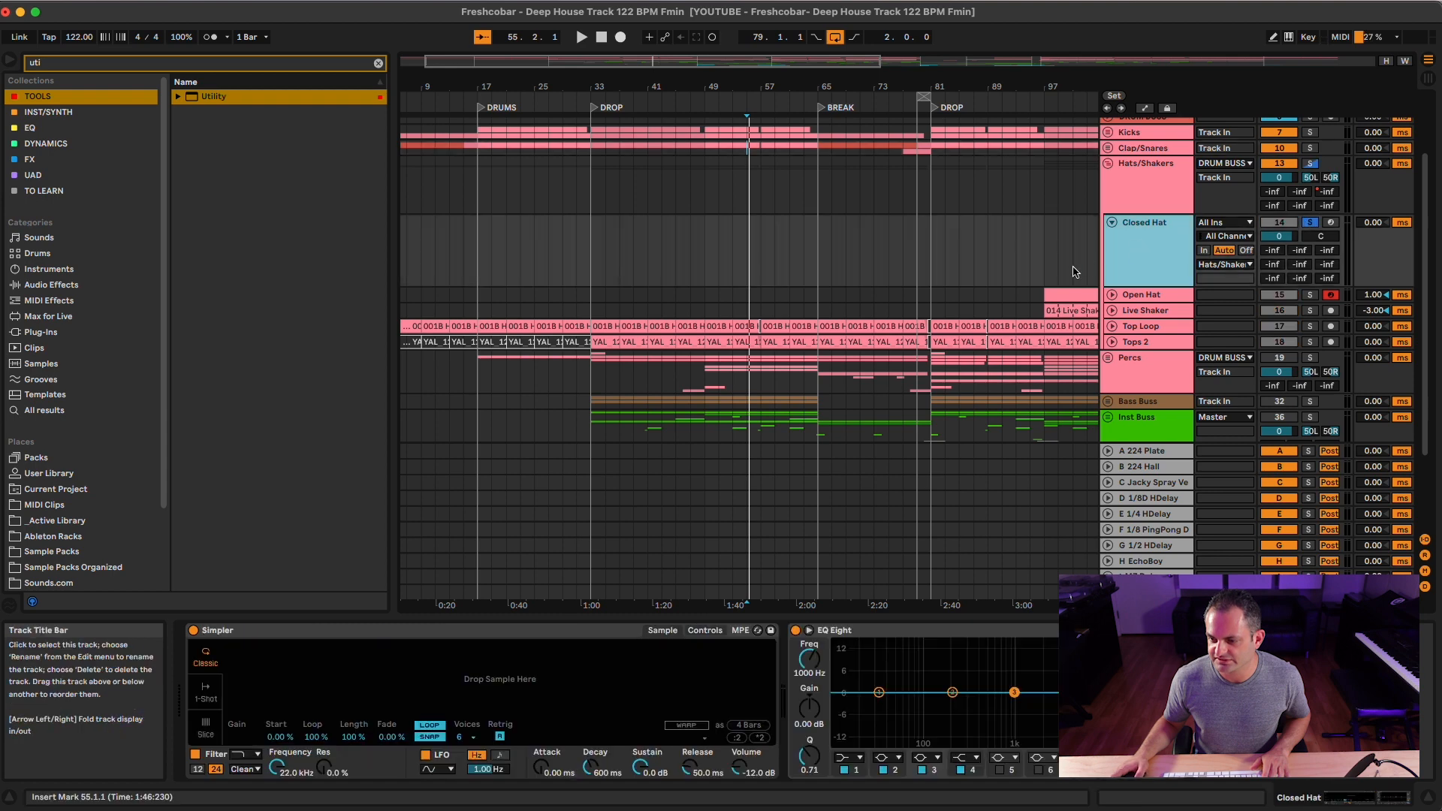
Step: Scroll to the Live Shaker track and lower its volume against SPAN's K-14 meter
scroll(right, 3)
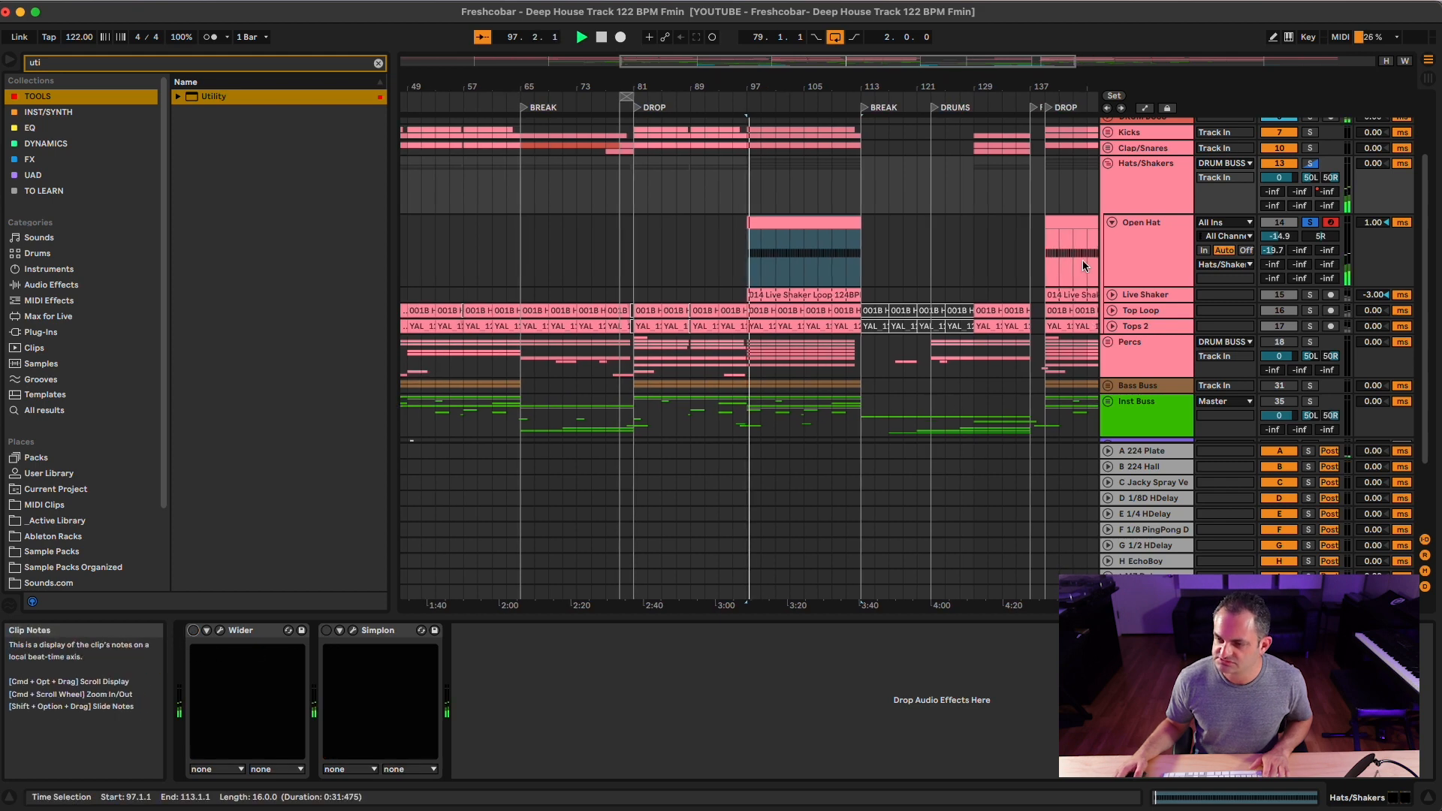
click(1143, 222)
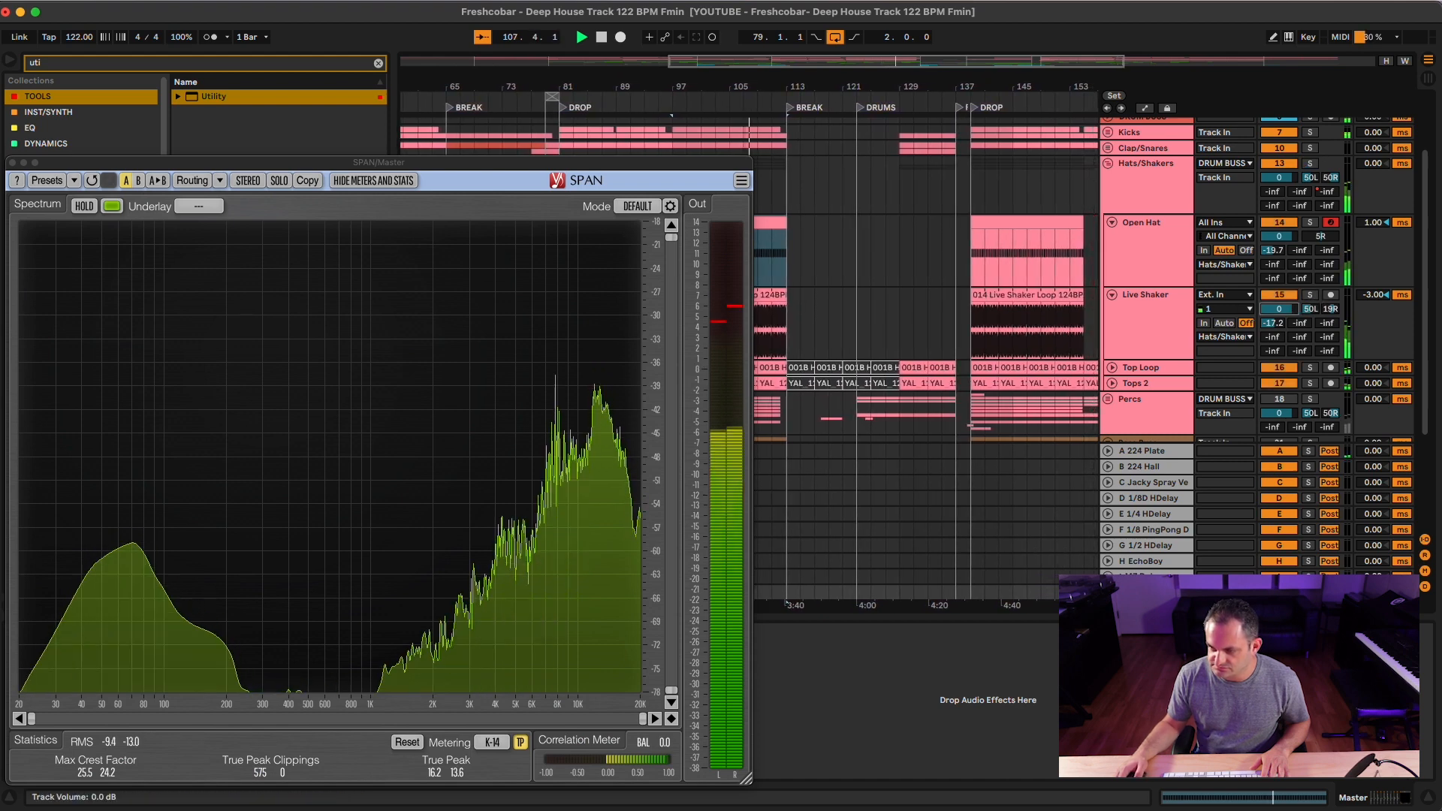
drag(1278, 308, 1278, 332)
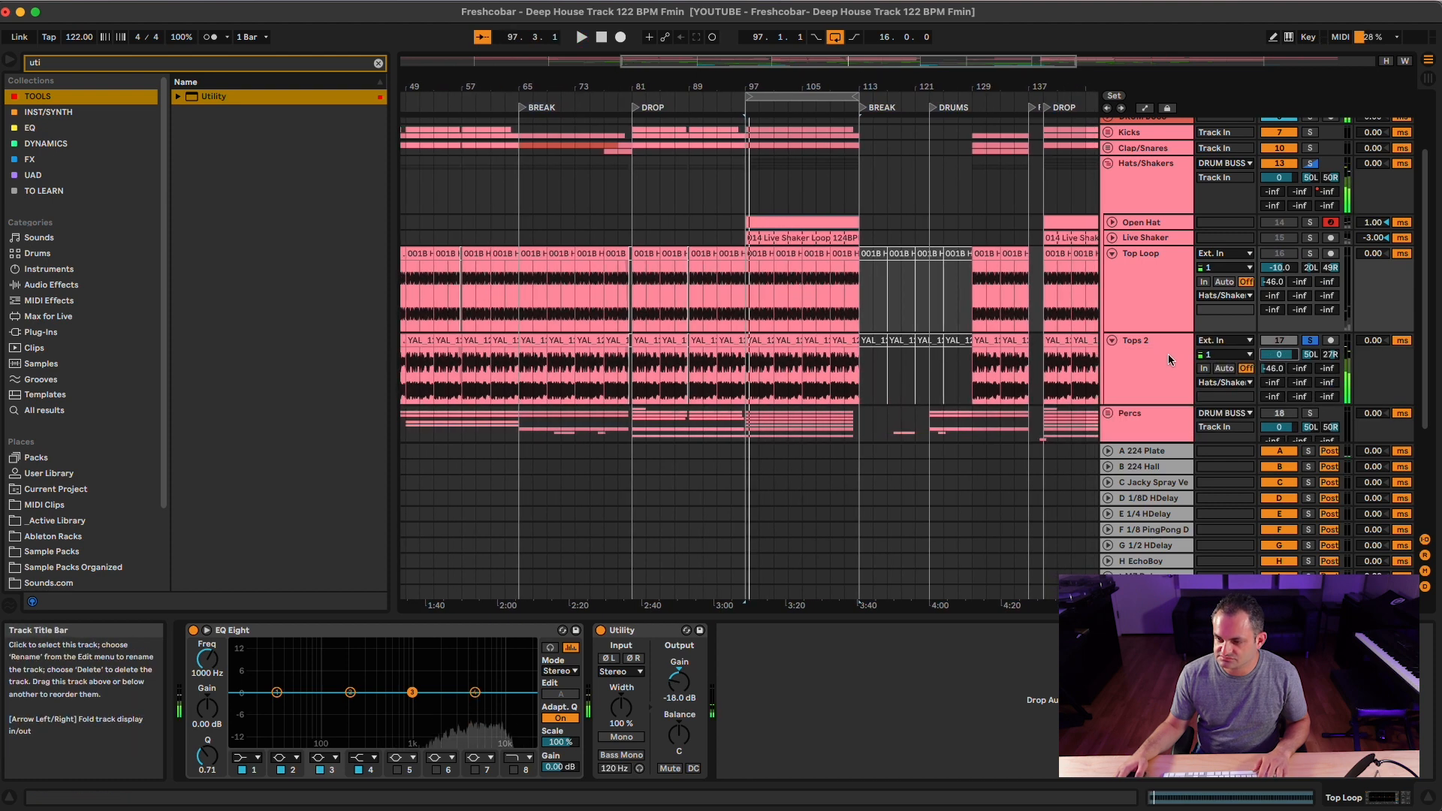
Step: Select the Tops 2 channel and load a Utility onto it
click(214, 95)
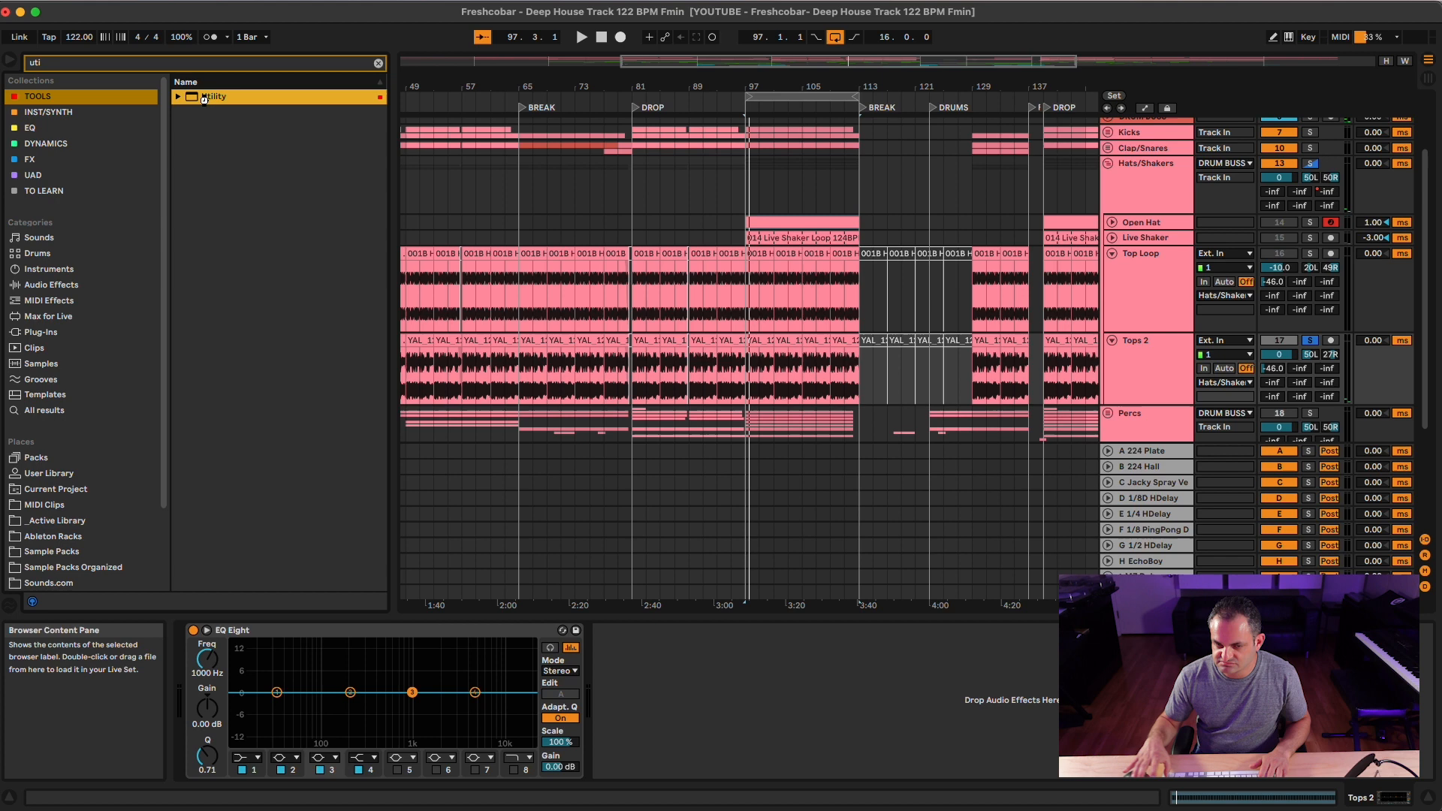
double_click(213, 96)
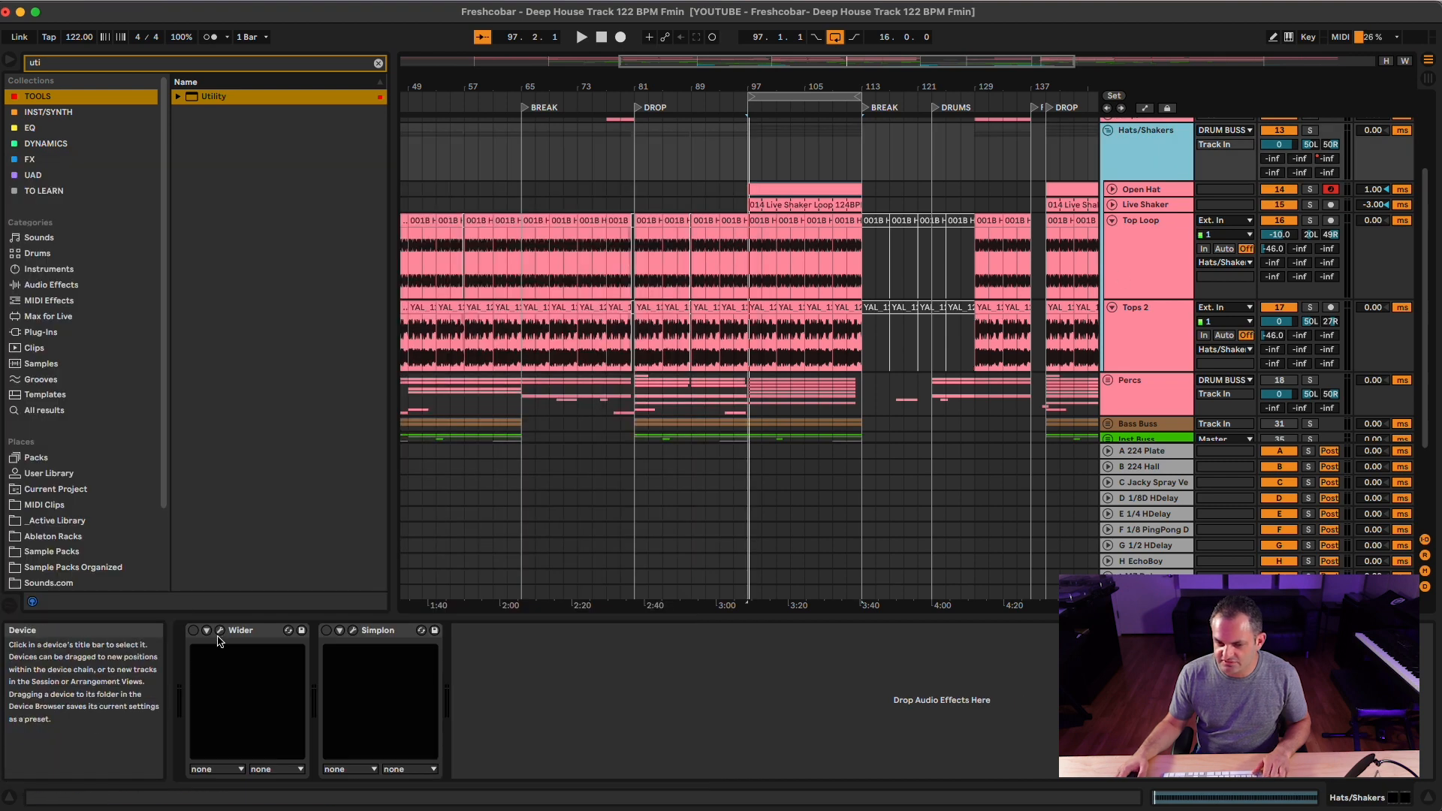
Step: Open the Percs group's fold triangle to reveal Chimes, Block, Shaker, Perc Loop, Rides, Tamb and Bongos
click(206, 631)
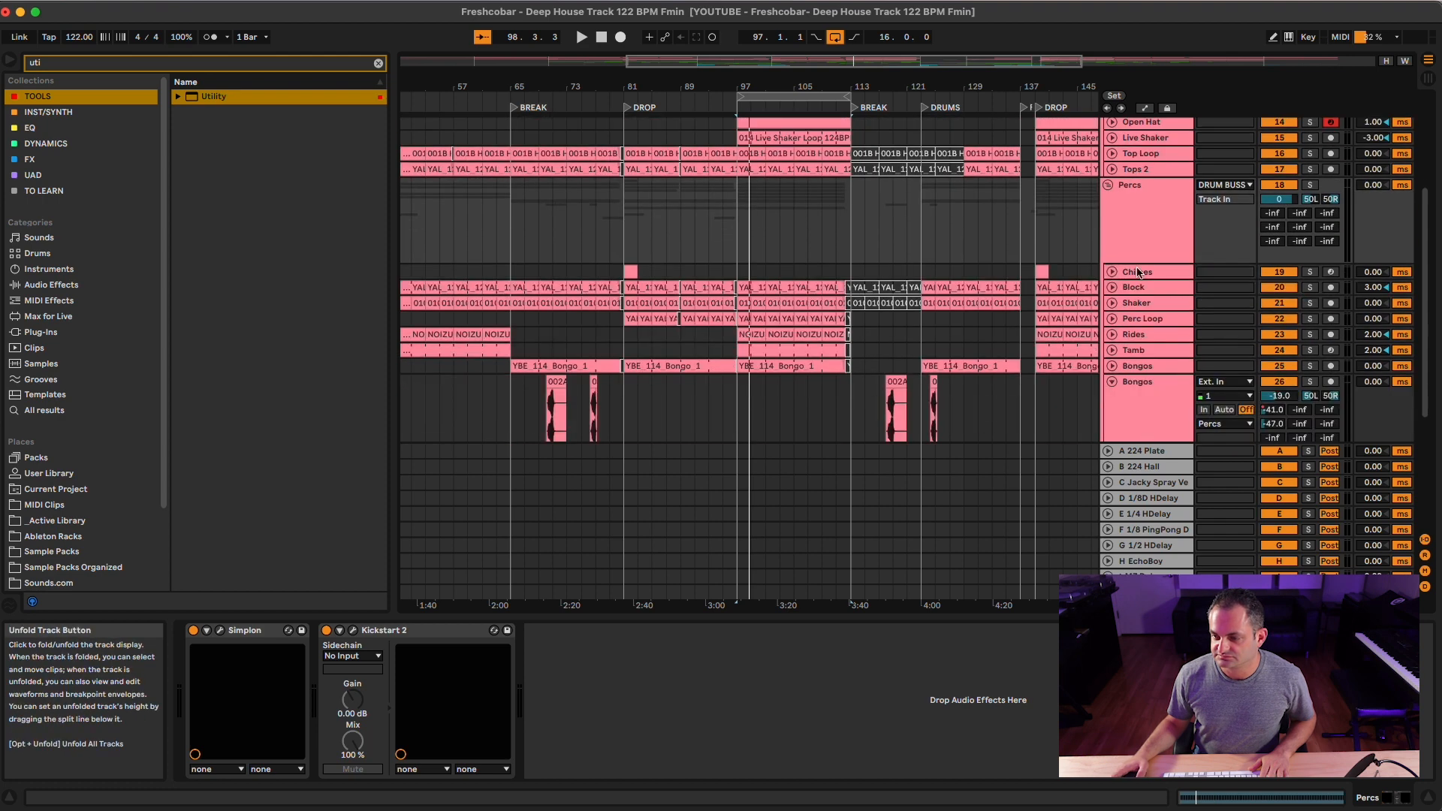
Step: Unfold the Block track, show its mixer controls and toggle its activator
scroll(down, 3)
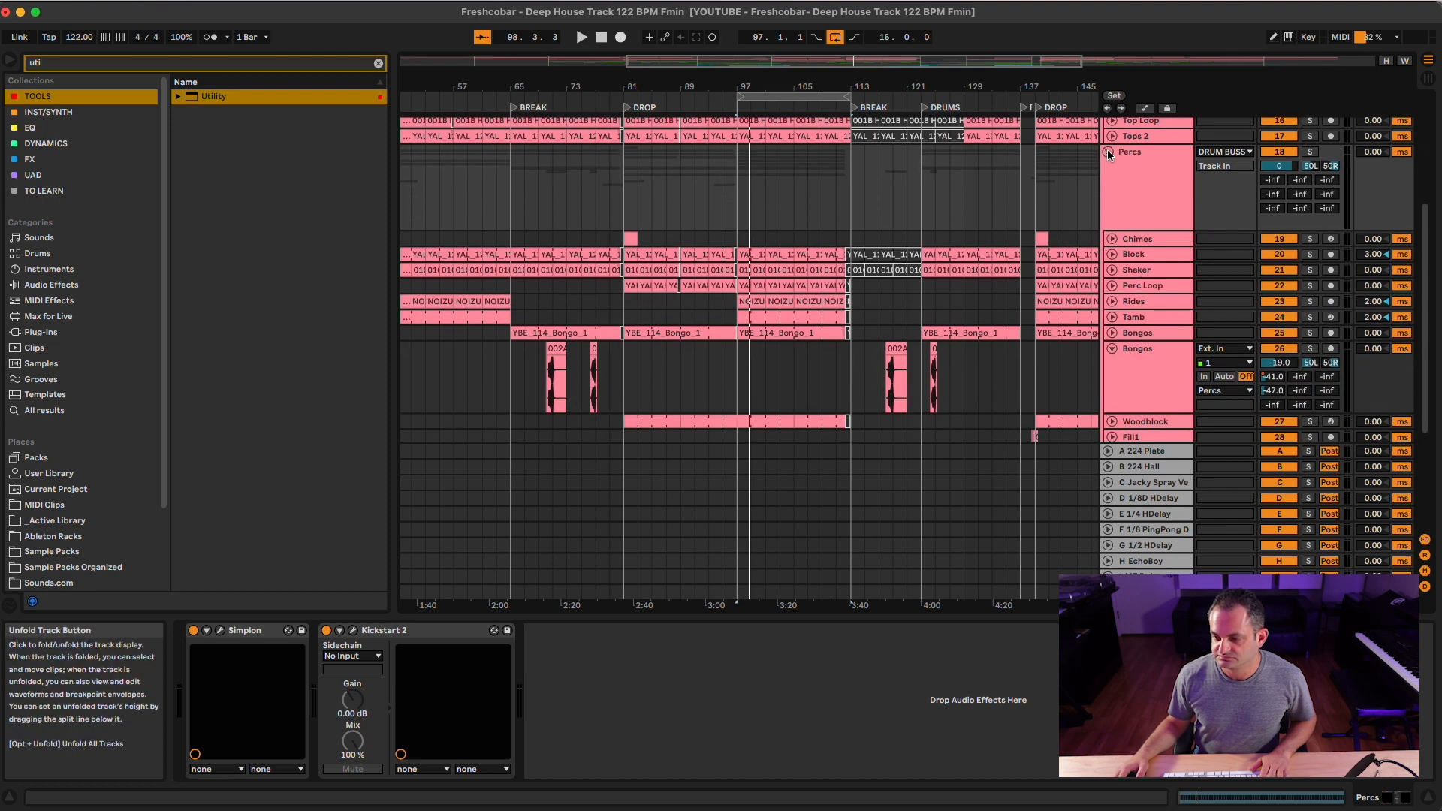
click(1108, 152)
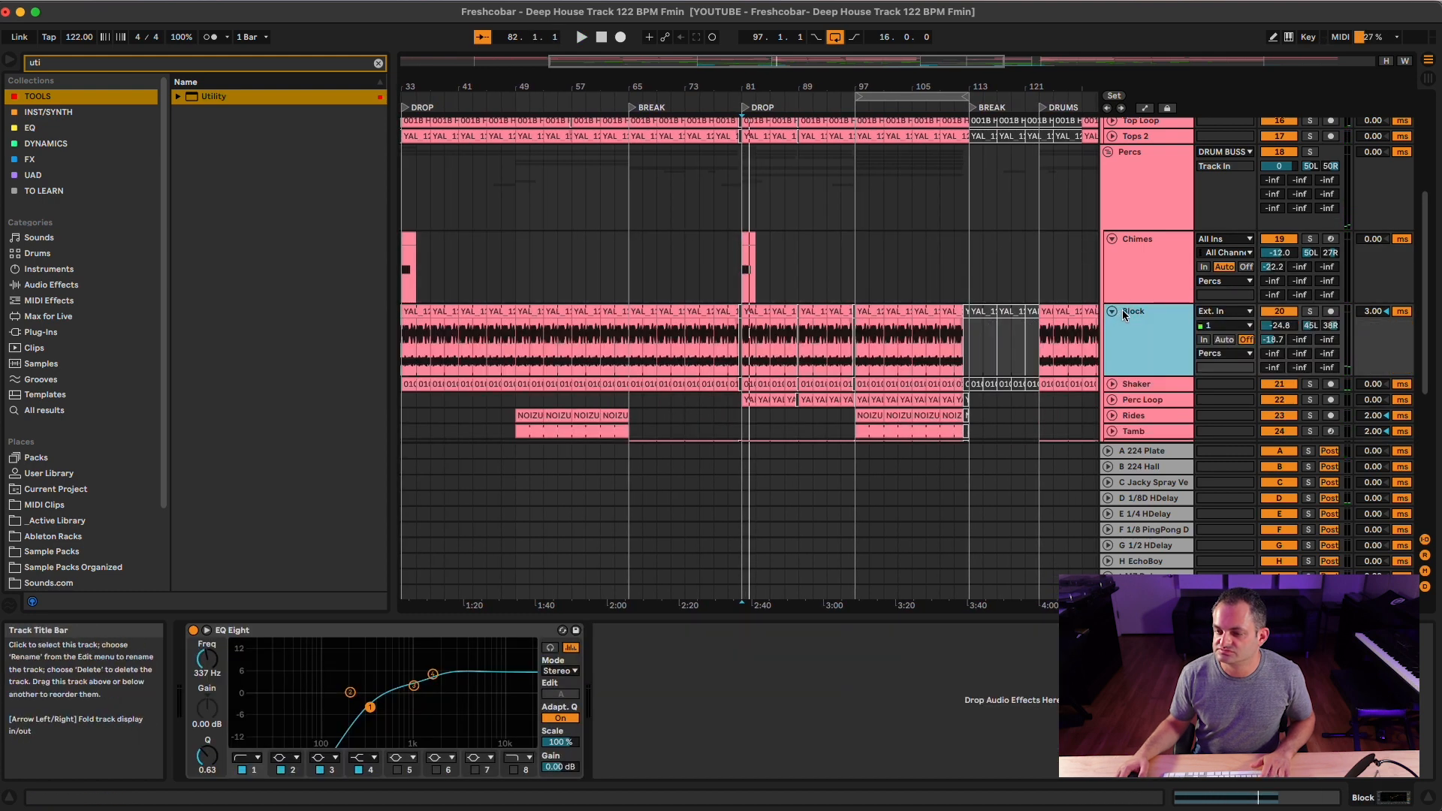
click(1278, 325)
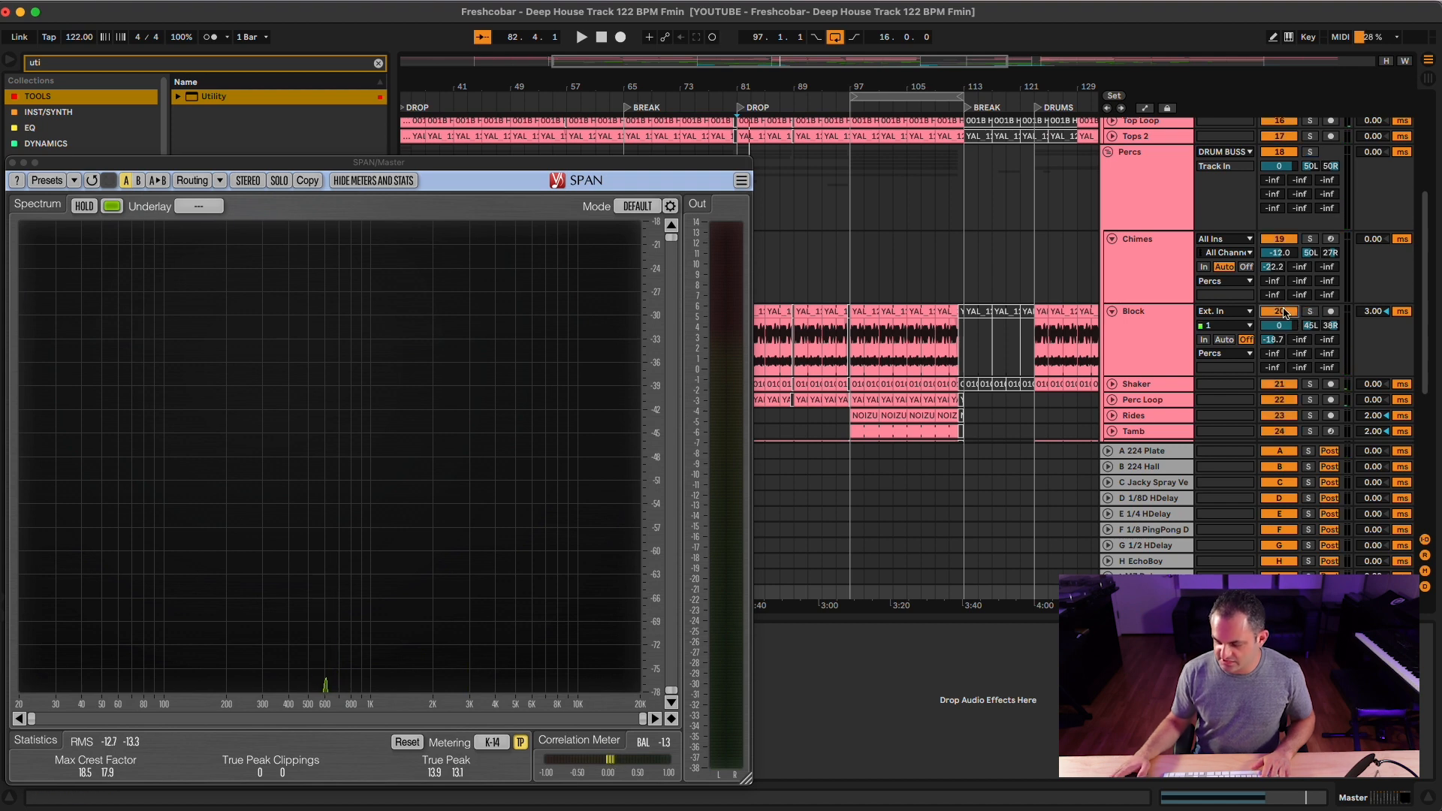
click(581, 37)
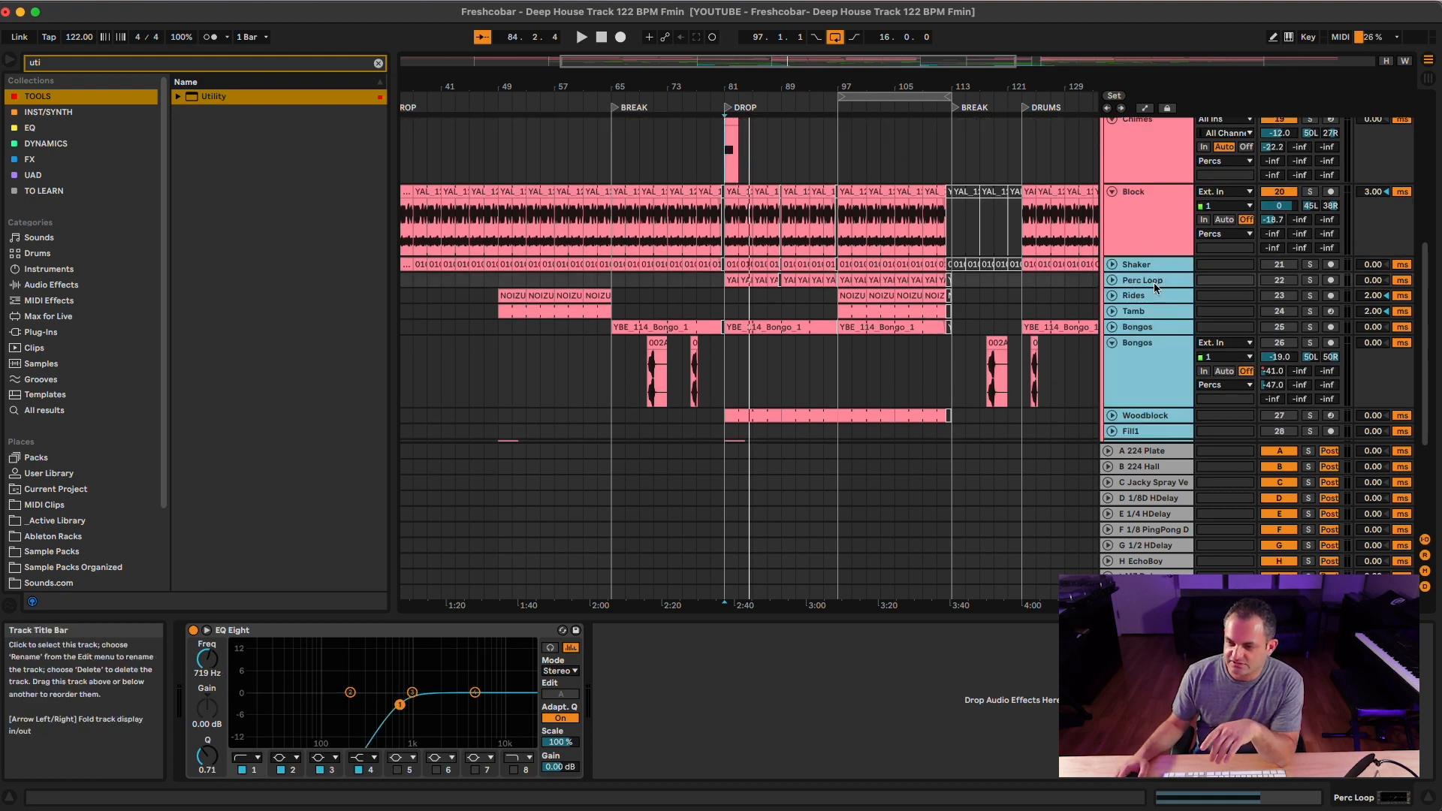
Step: Select the Perc Loop and Shaker channels and turn down the Shaker Utility gain
click(1145, 265)
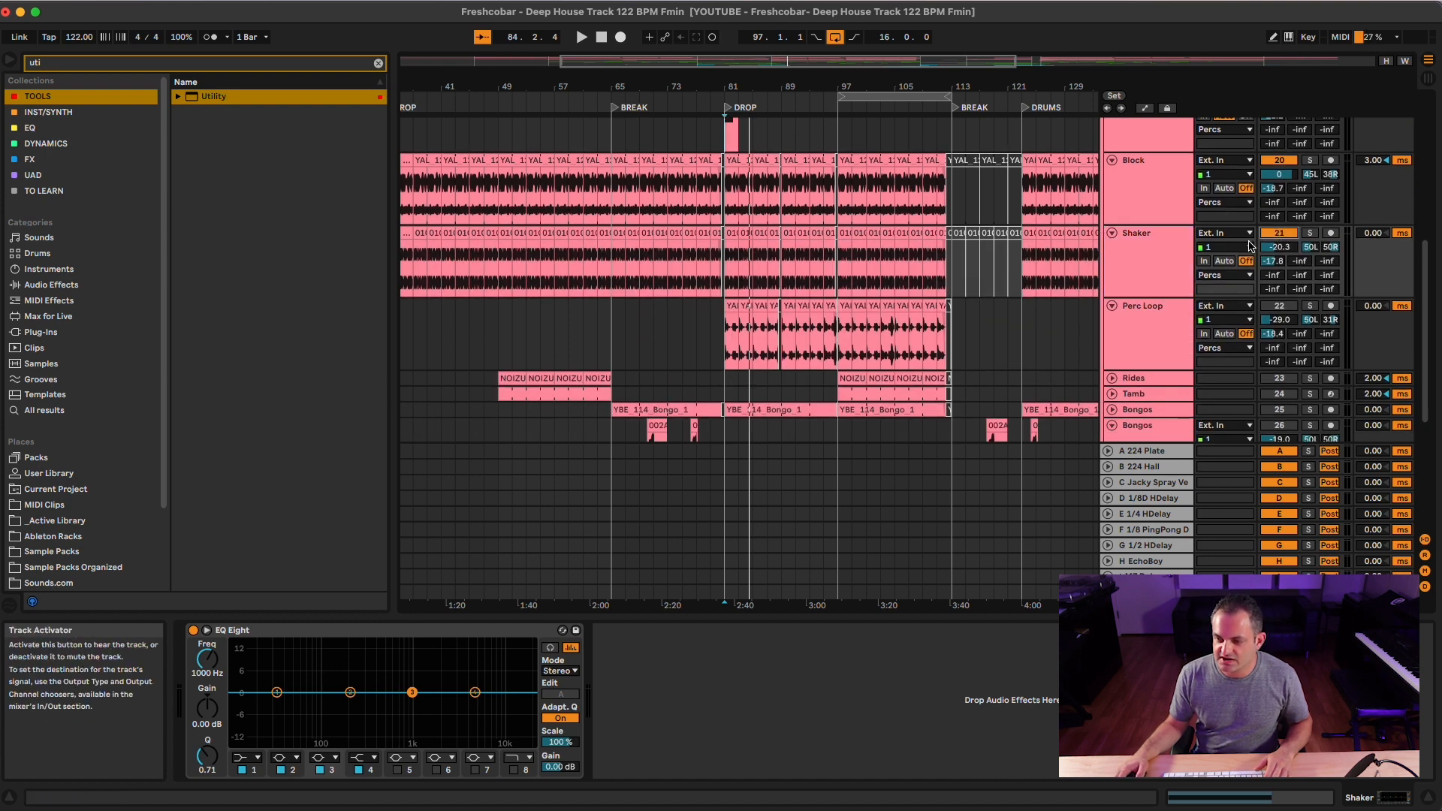
click(1310, 233)
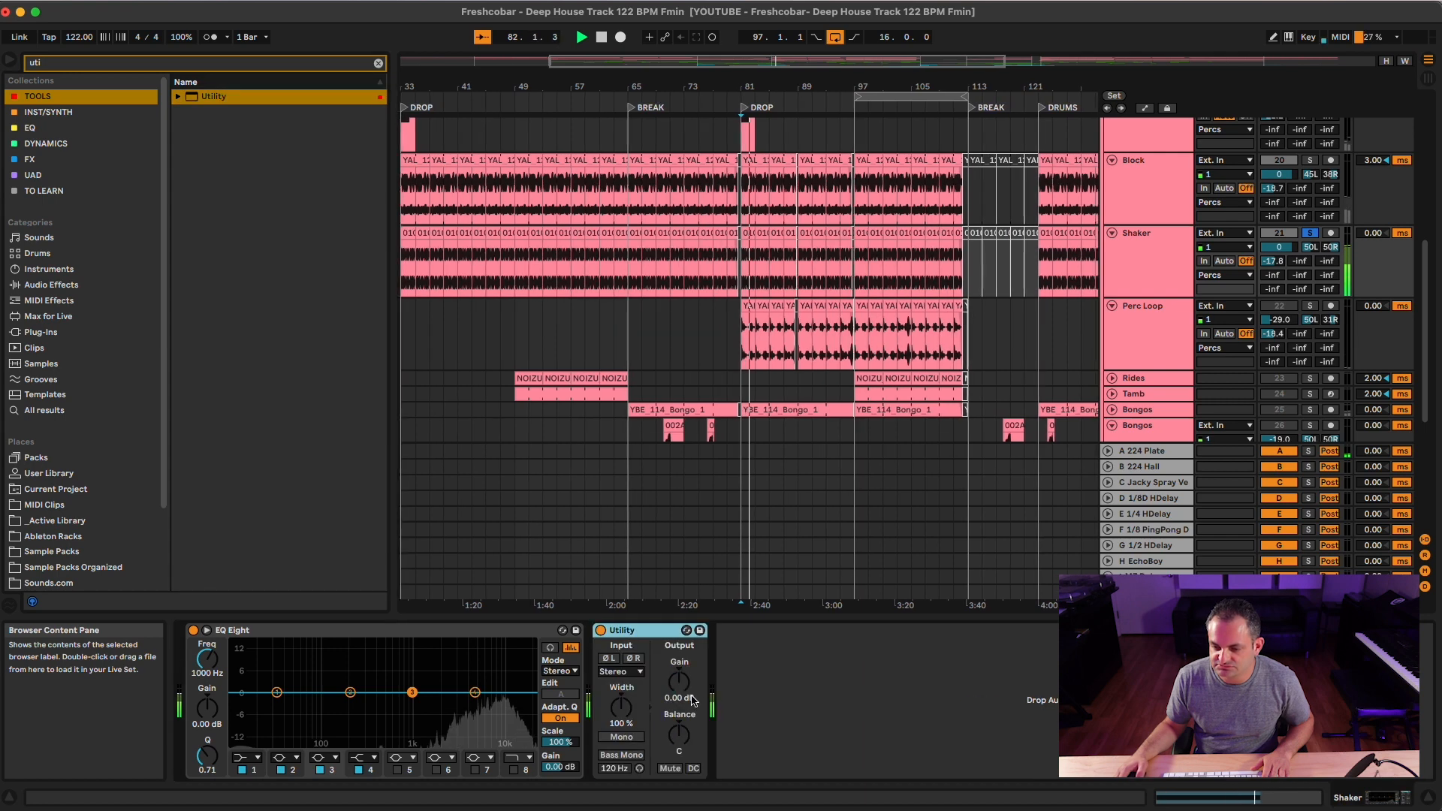
drag(677, 681, 678, 699)
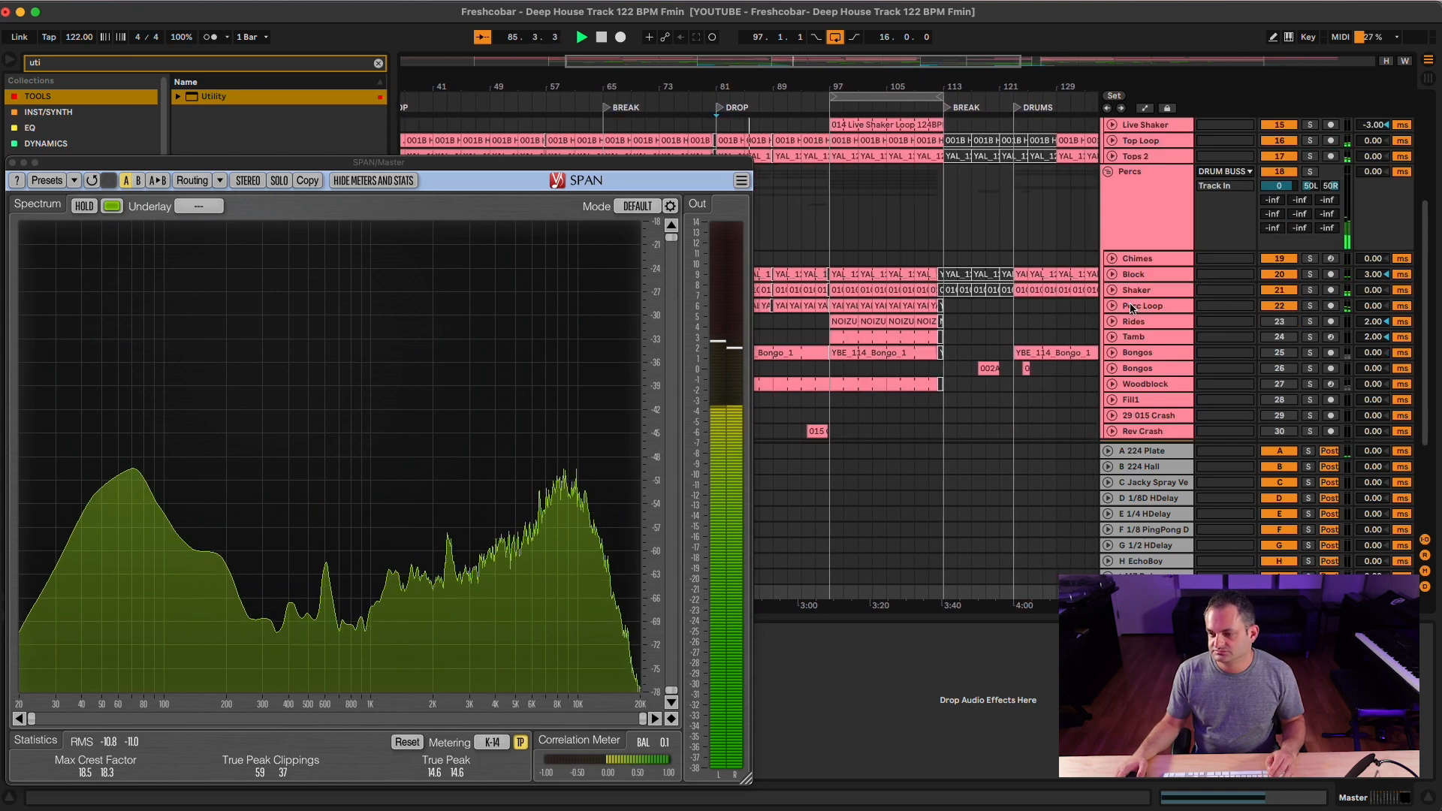
Step: Scroll down to Bass Buss and unfold the Bass and Top Bass track controls
scroll(down, 3)
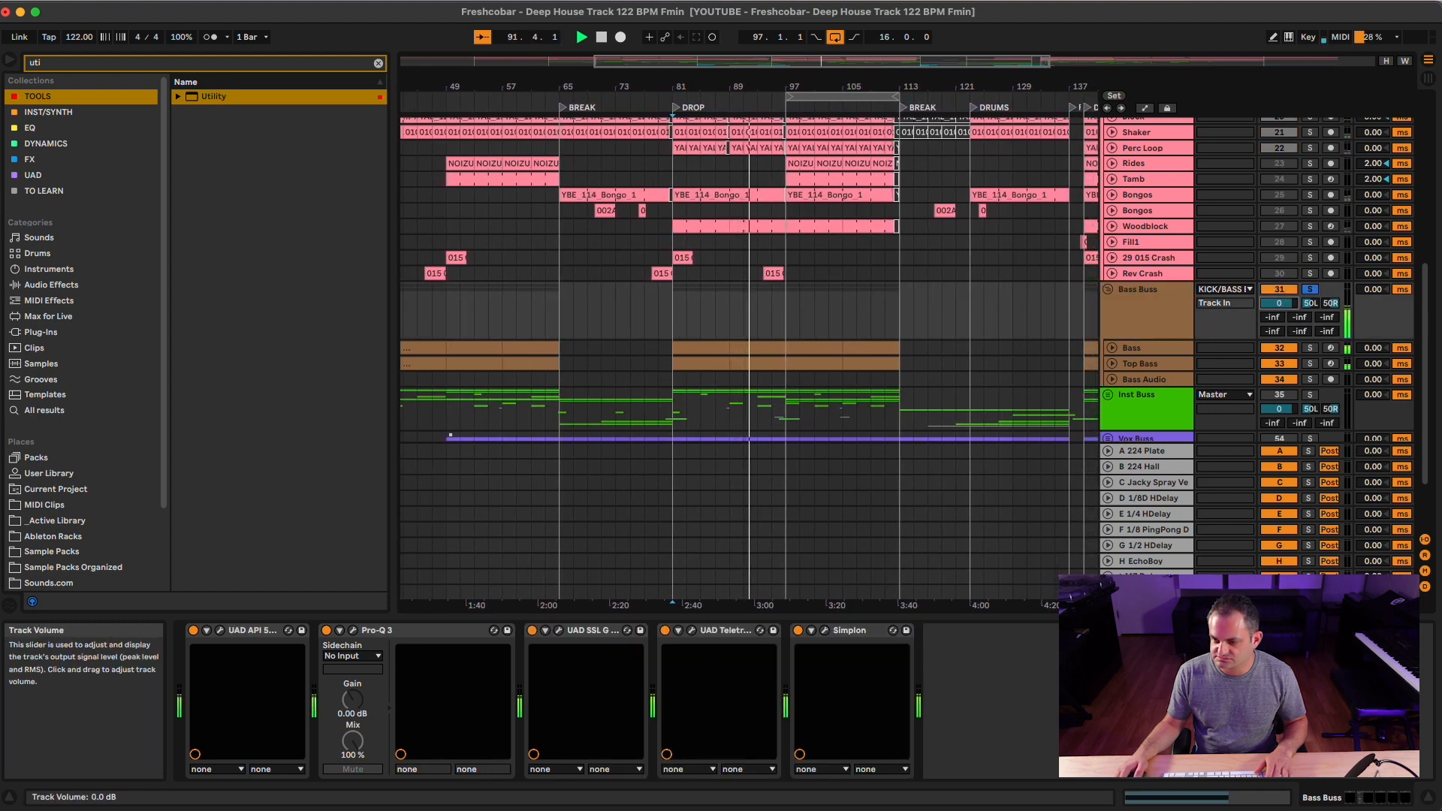
click(1136, 348)
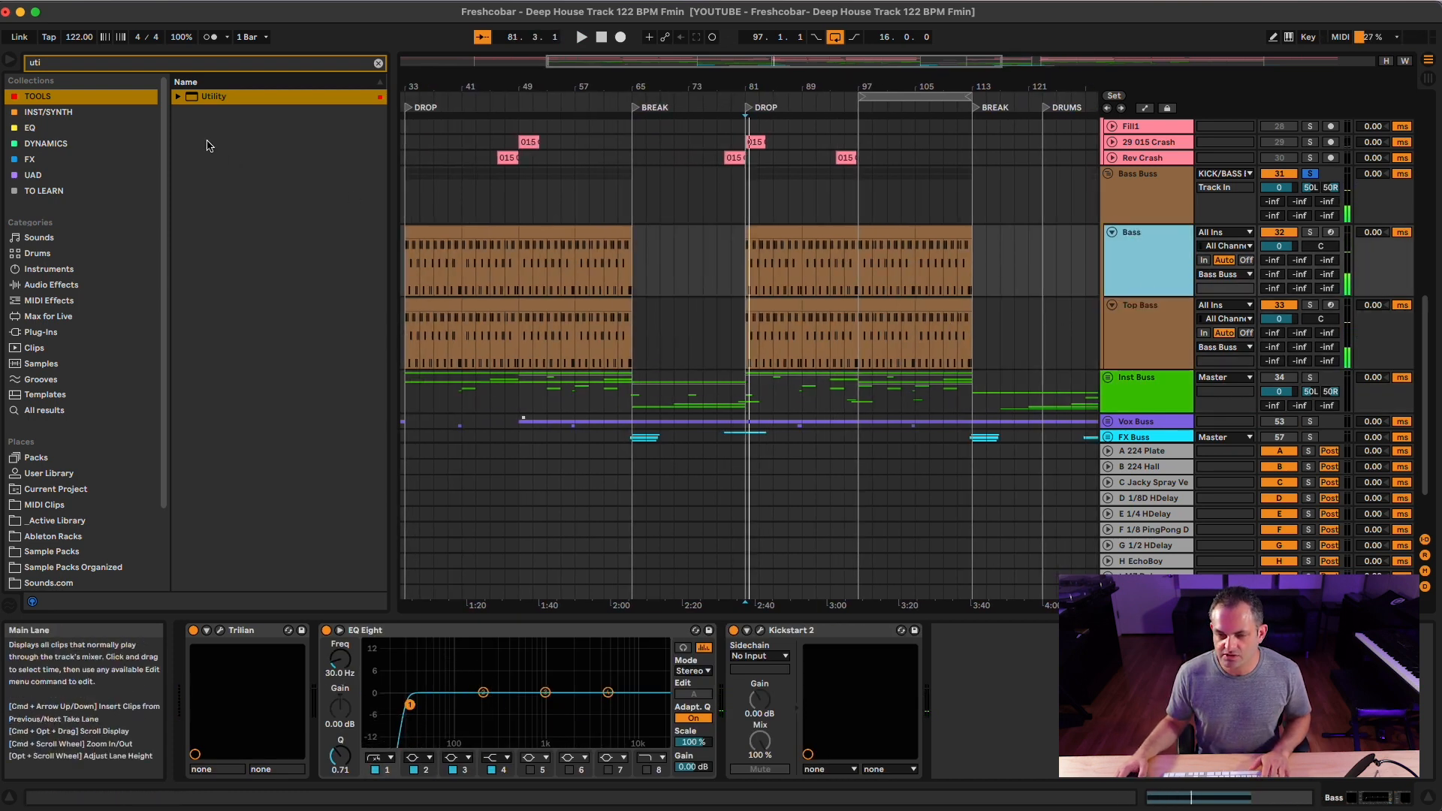
Step: Set the Top Bass Utility gain and bring the track volume to -3 dB
click(213, 95)
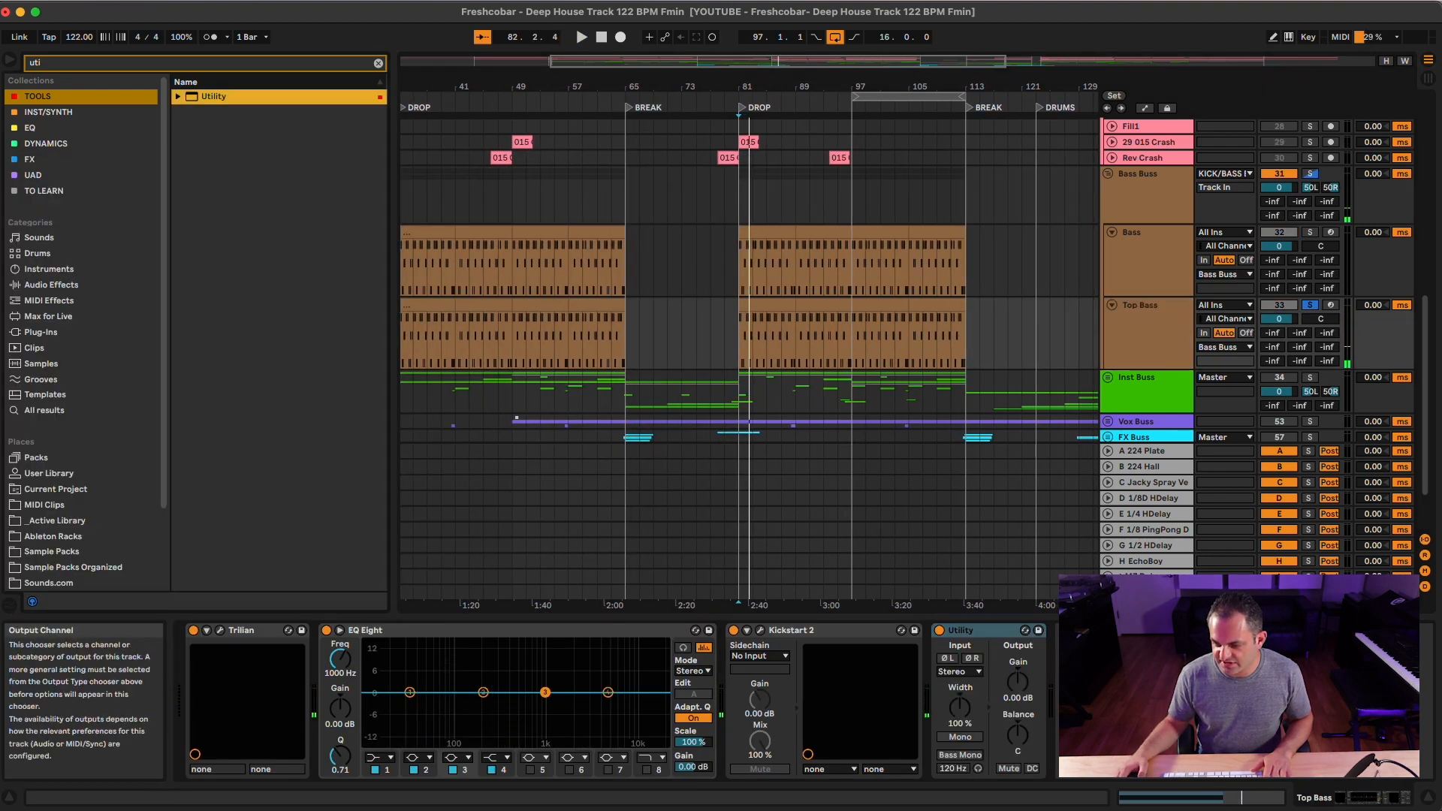
drag(1019, 680, 1019, 700)
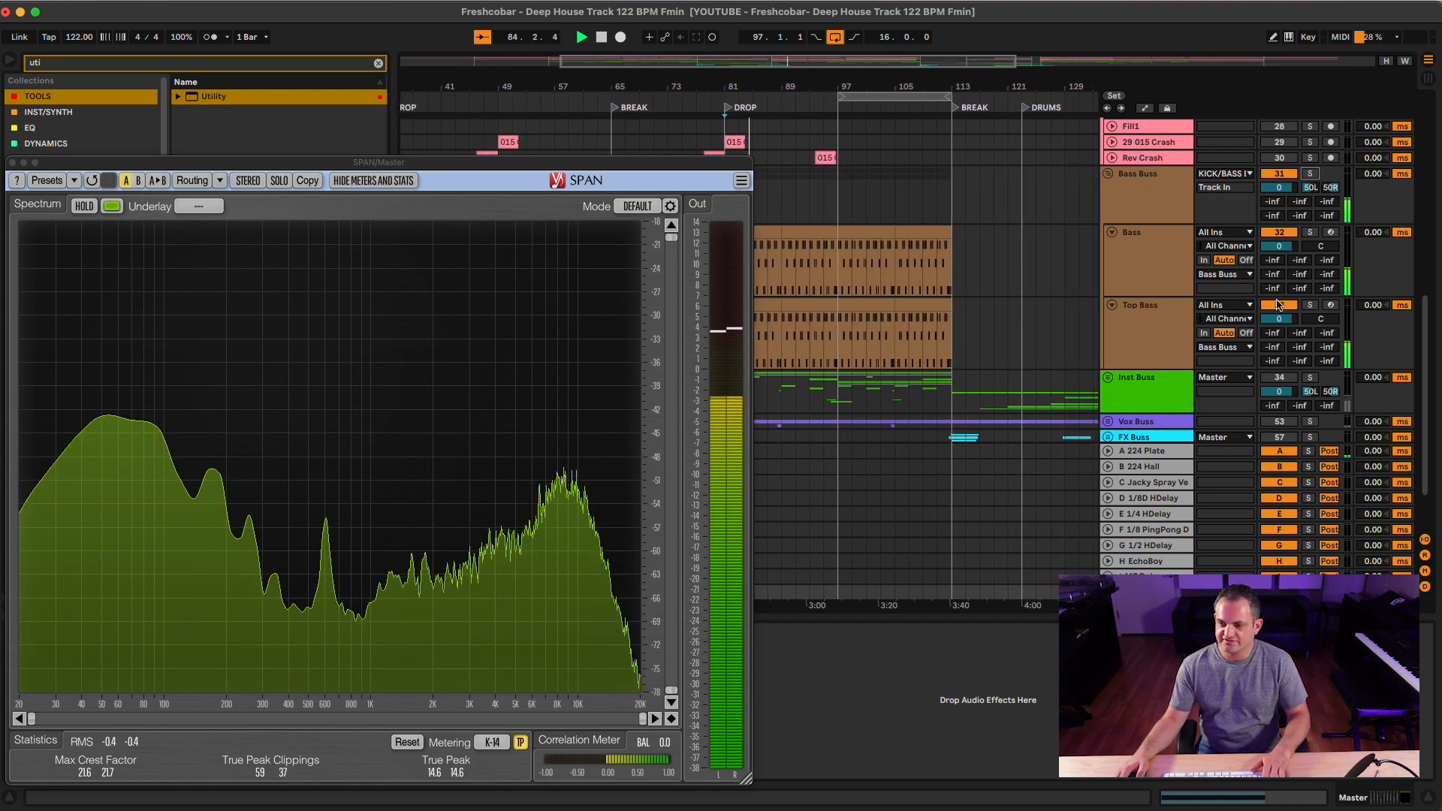
drag(1277, 318, 1277, 327)
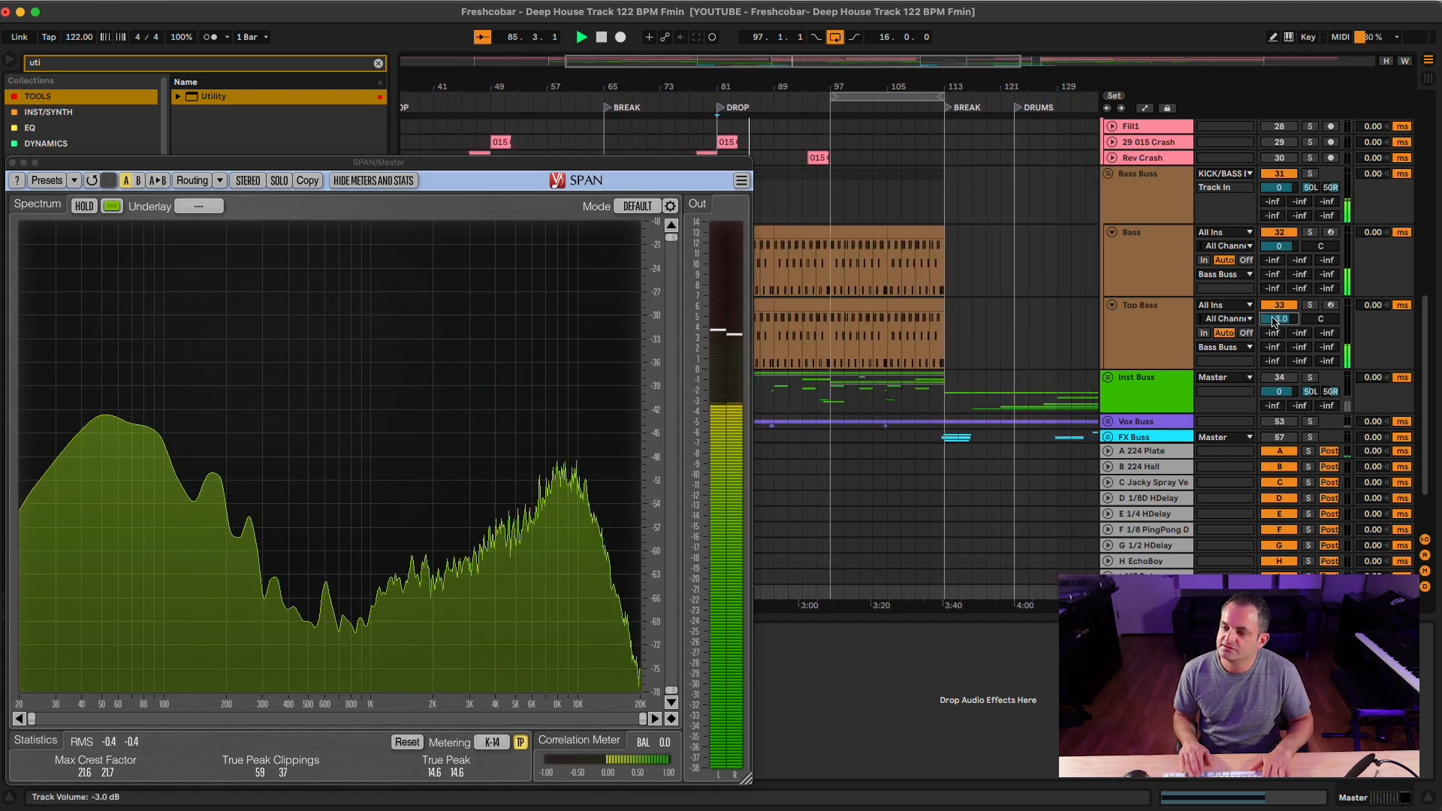